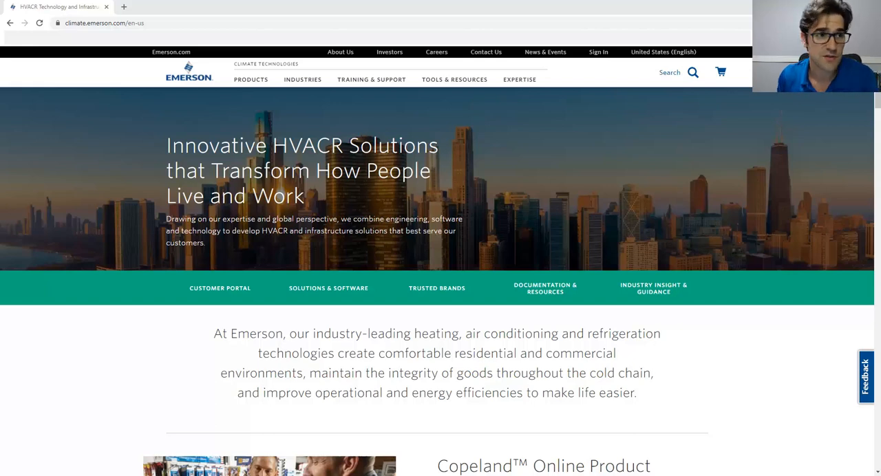
mouse_move(172, 53)
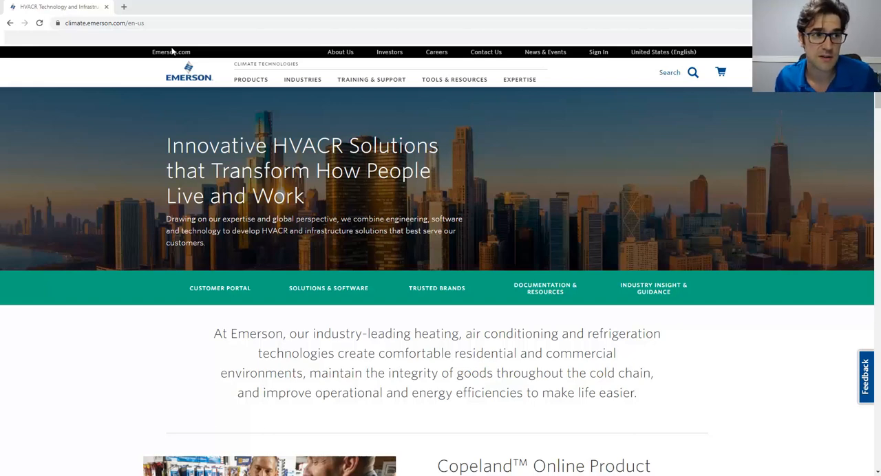
Go into Copeland Online Product Information and its Publications and Bulletins Search.
scroll(down, 3)
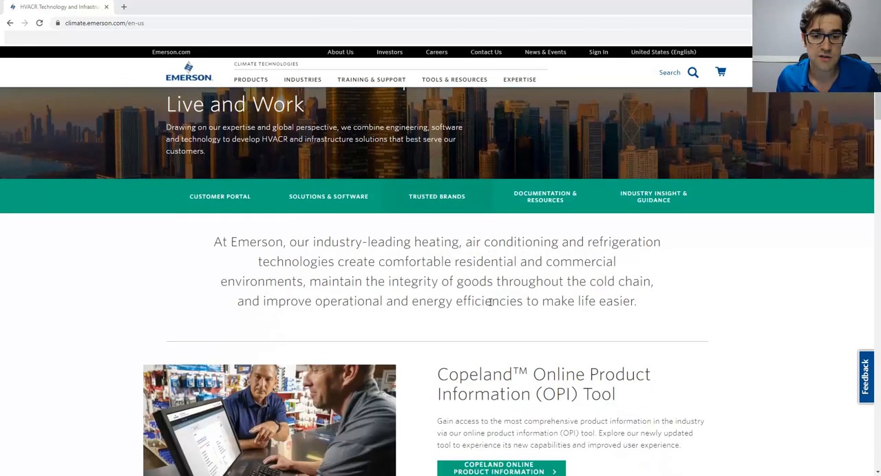
click(501, 468)
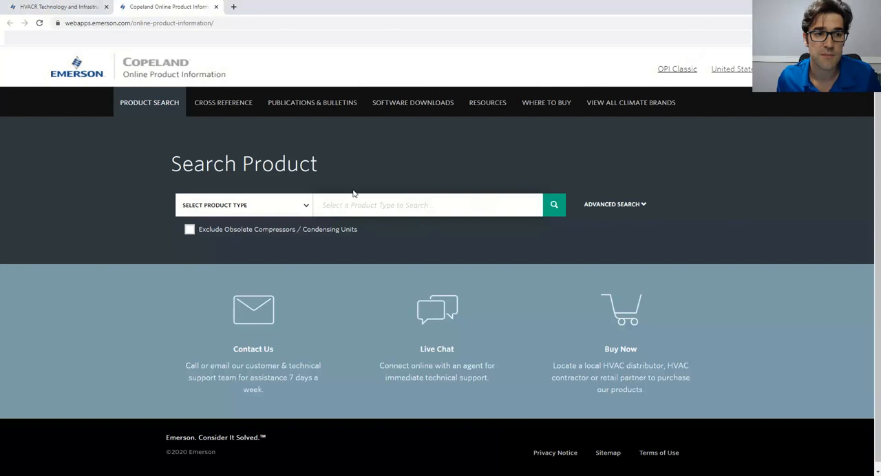
scroll(down, 3)
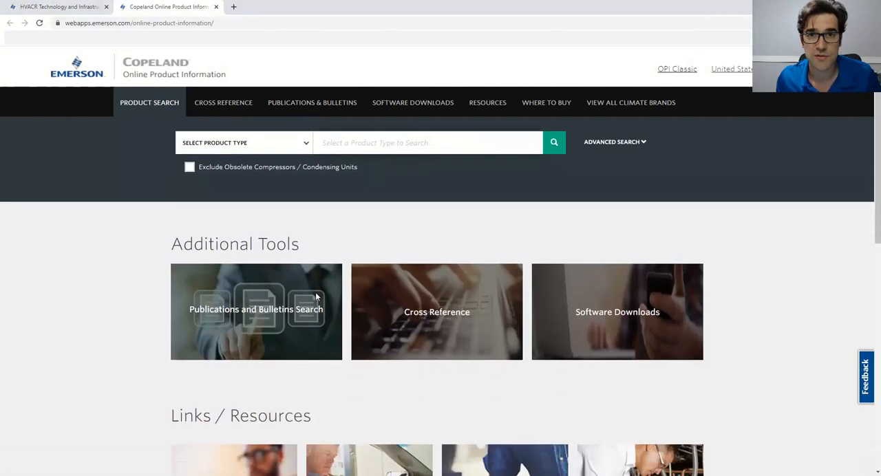
click(256, 311)
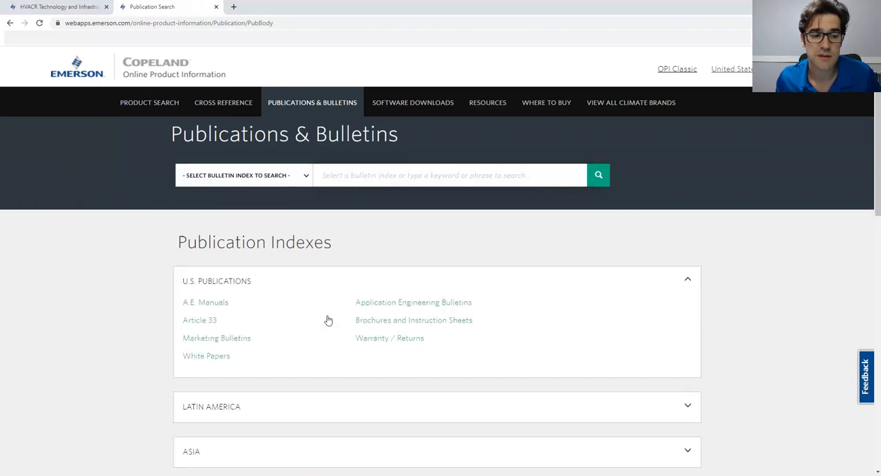
Narrow to Application Engineering Bulletins, Section 04: Compressors, Air-Conditioning list.
scroll(down, 3)
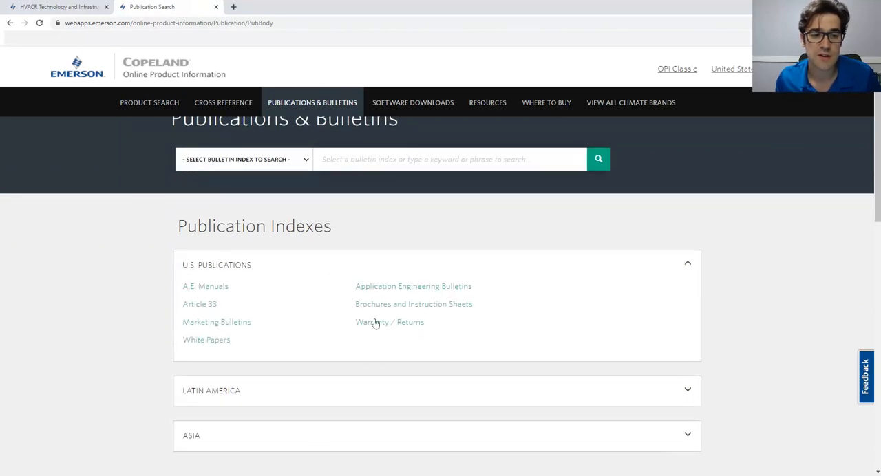
click(413, 286)
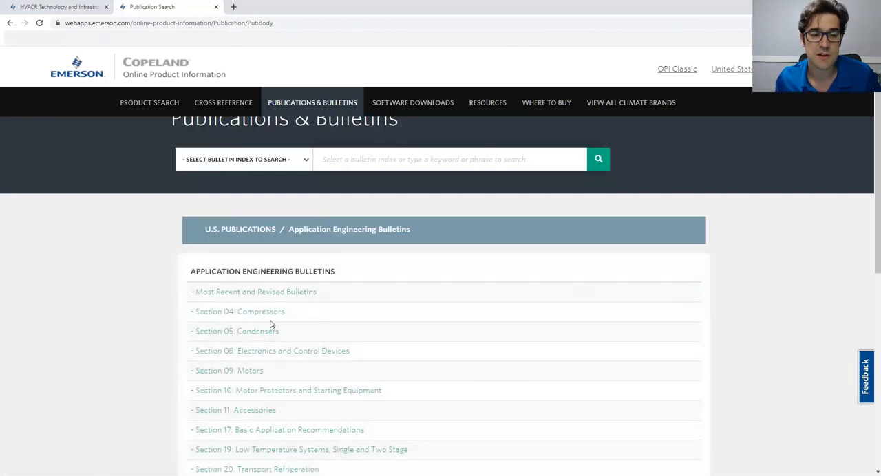
click(240, 311)
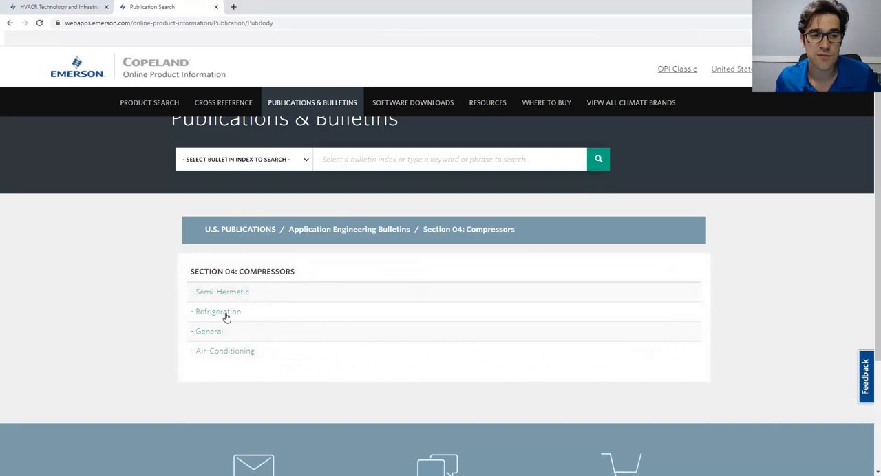
click(224, 350)
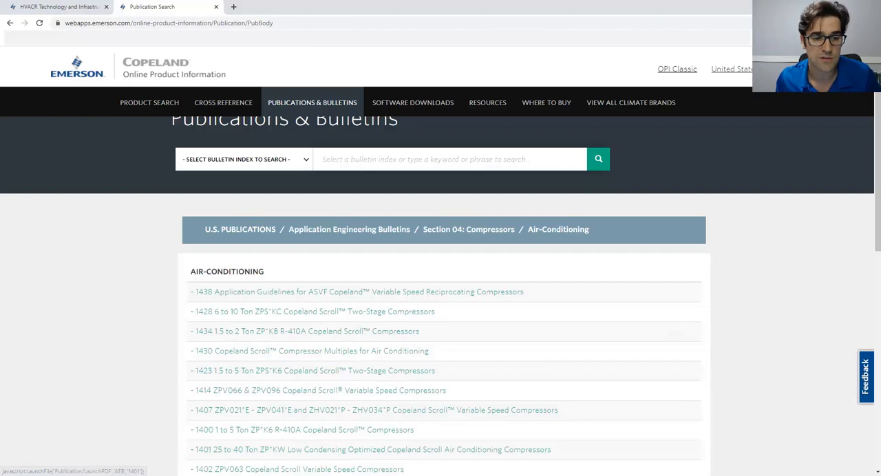
mouse_move(279, 439)
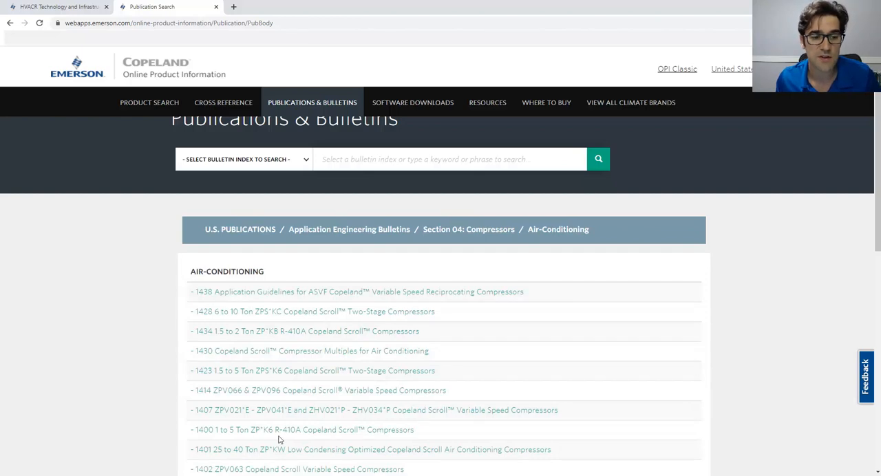
Open the AE4-1400 bulletin PDF for 1 to 5 Ton ZP*K6 R-410A scroll compressors and view its contents.
click(301, 429)
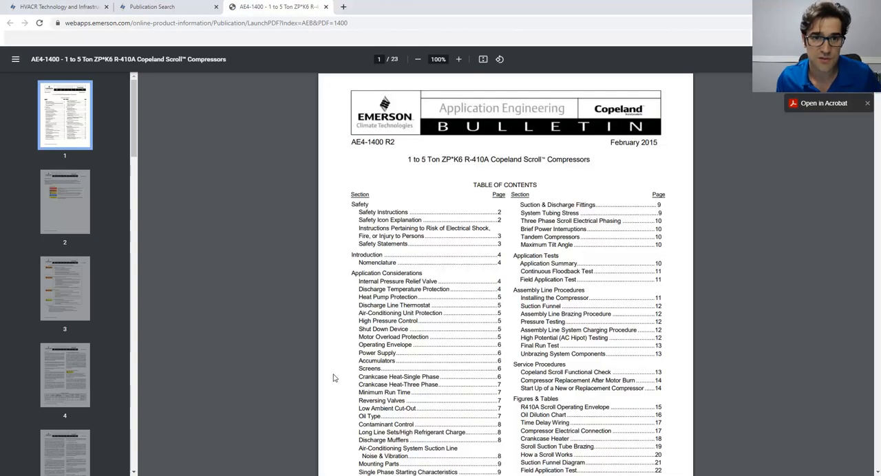
scroll(down, 3)
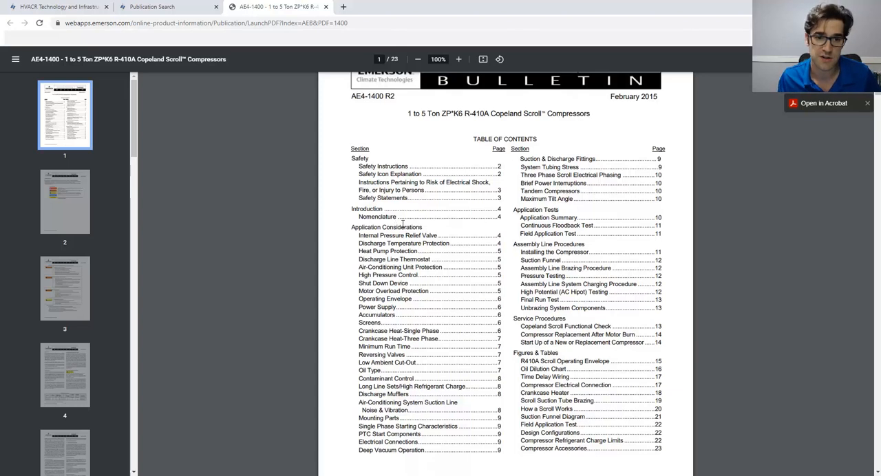
mouse_move(399, 275)
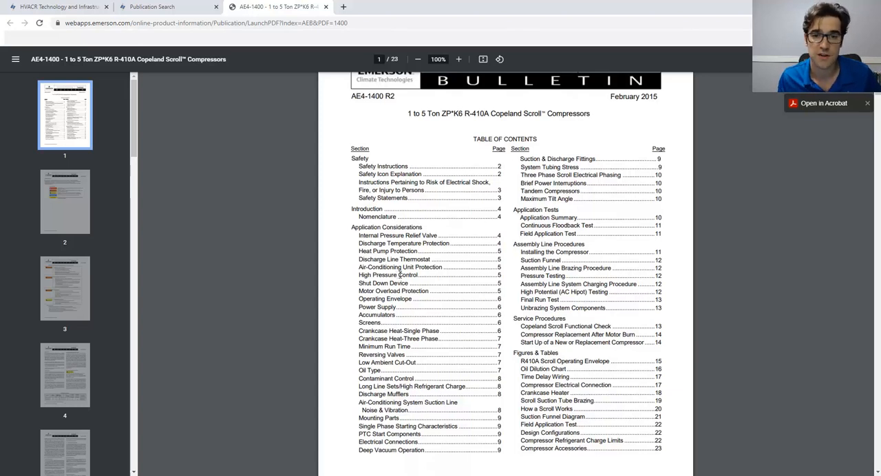
Scroll through pages 2 to 4, safety instructions and introduction, down to the ZP*K6 Family Features table.
scroll(down, 3)
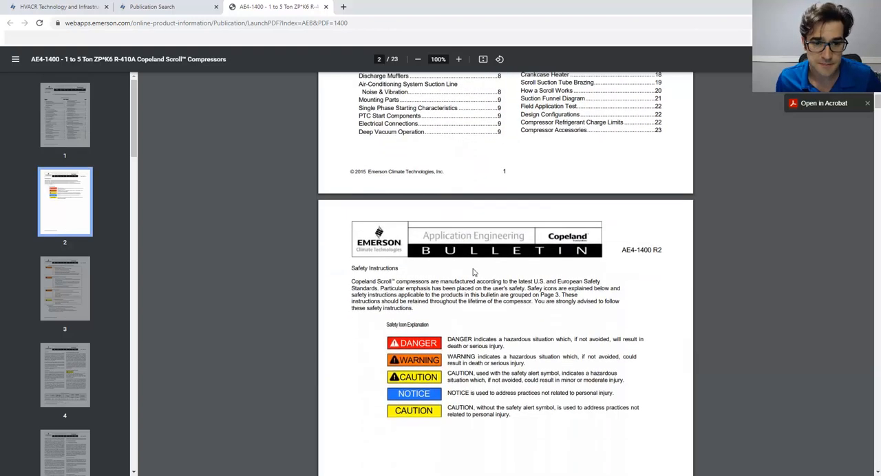
scroll(down, 3)
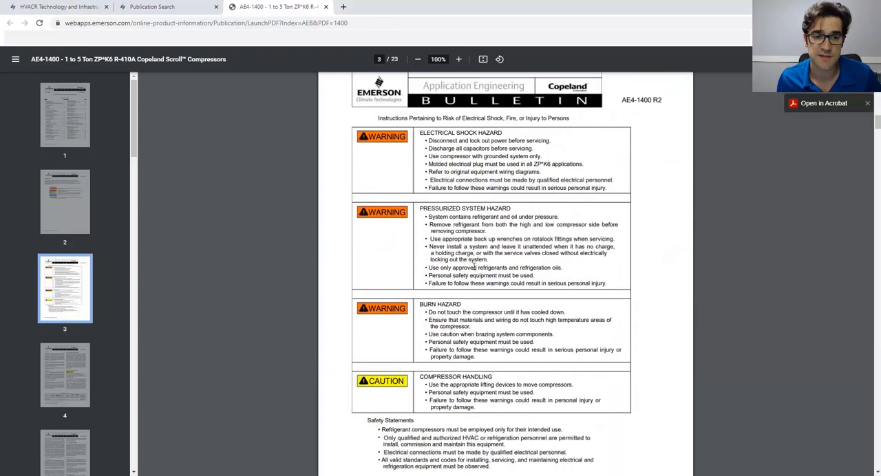
scroll(down, 3)
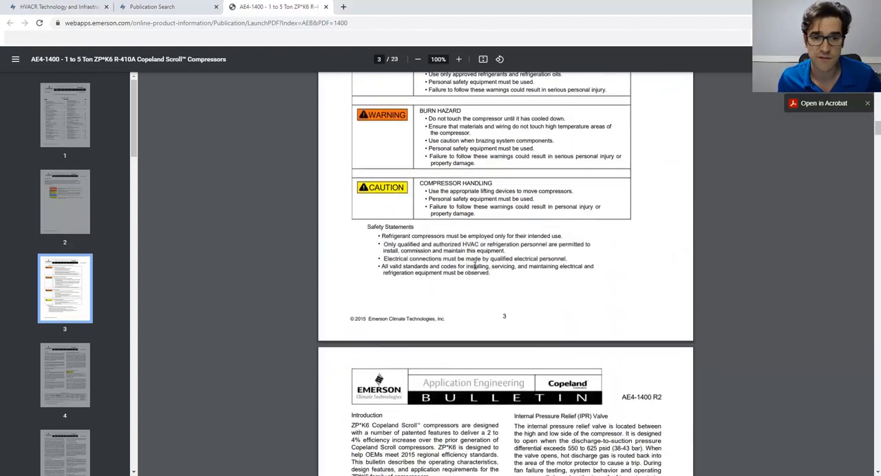
scroll(down, 3)
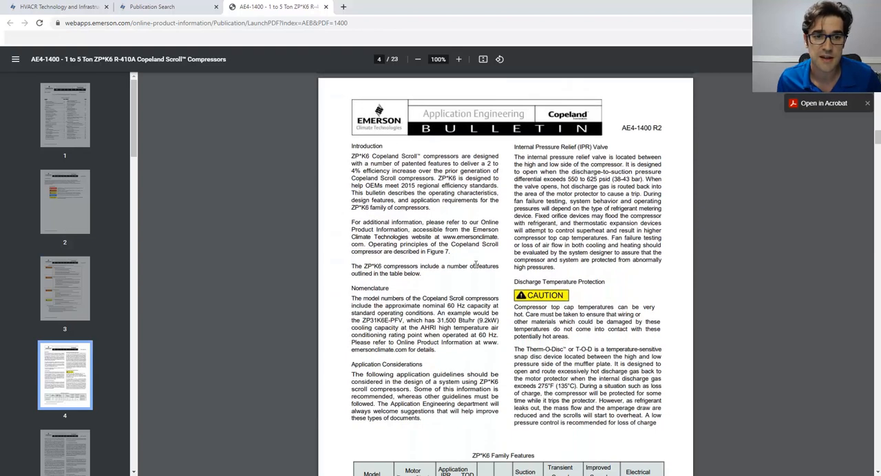
scroll(down, 3)
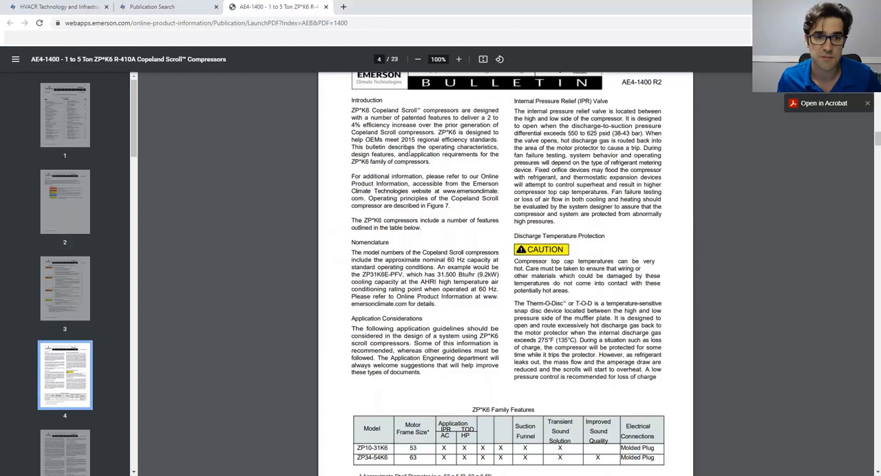
scroll(down, 3)
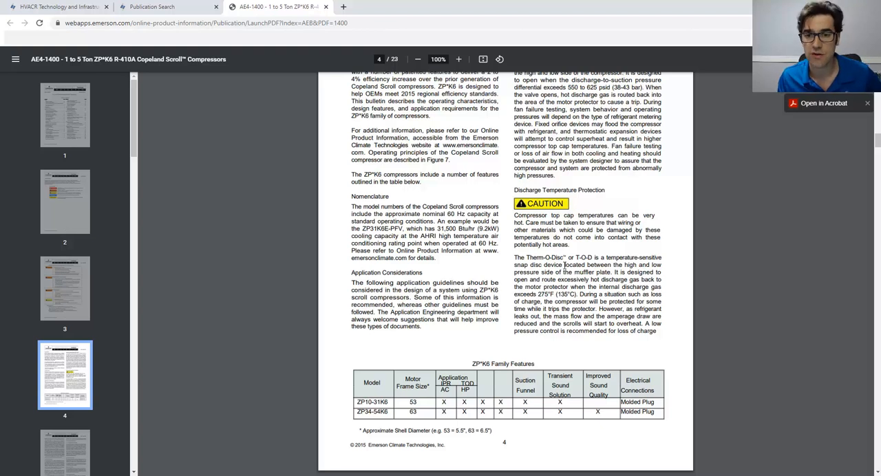
scroll(down, 3)
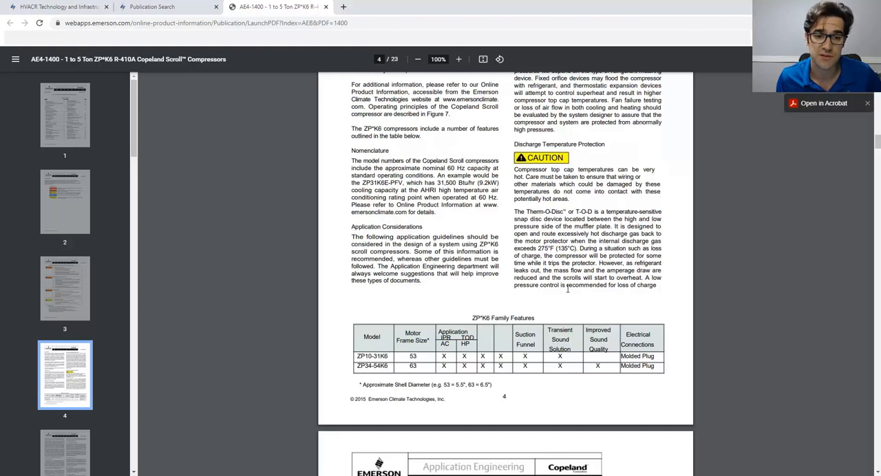
scroll(down, 3)
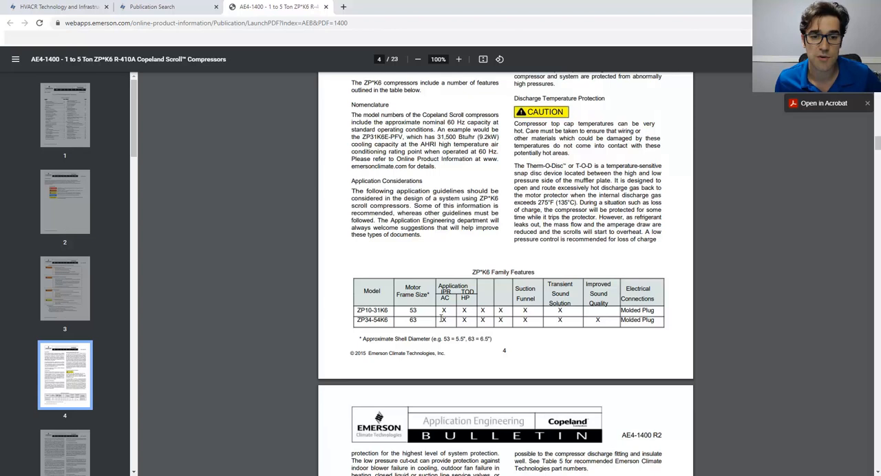
mouse_move(539, 316)
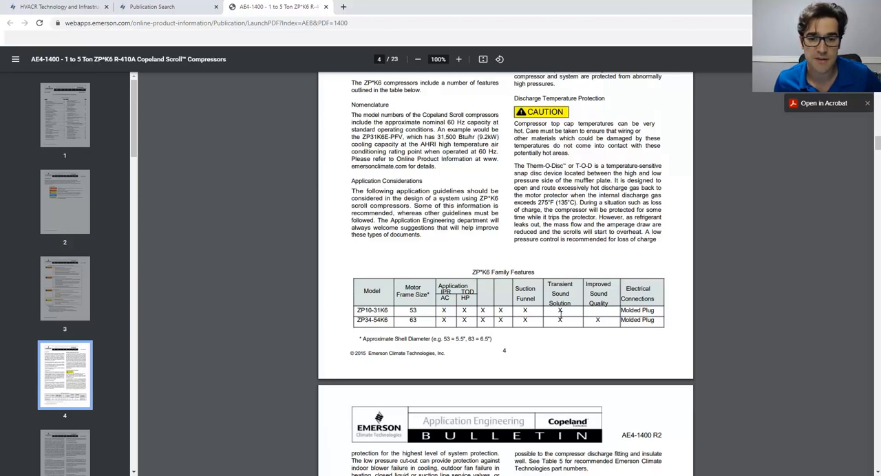
Read page 5's heat pump, discharge line thermostat, air-conditioning and high pressure protection sections.
scroll(down, 3)
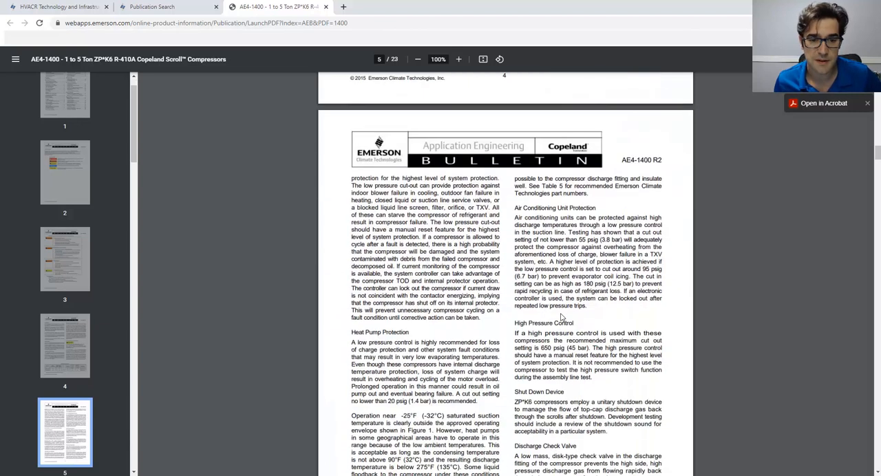
scroll(down, 3)
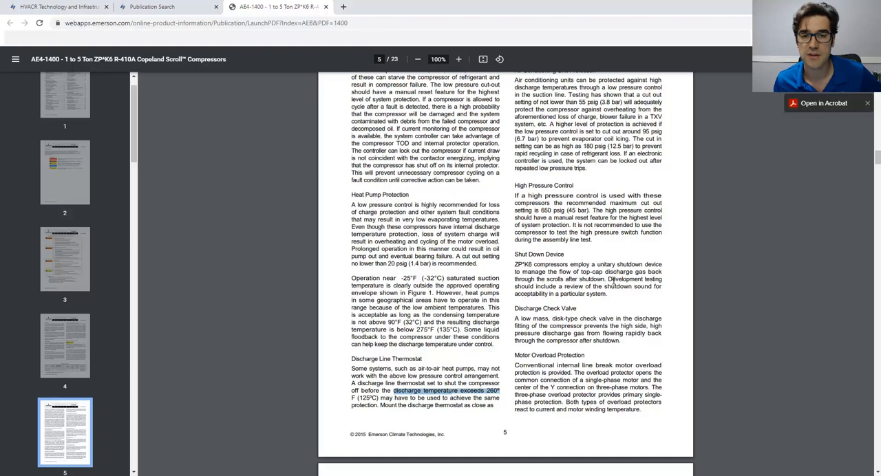
scroll(up, 3)
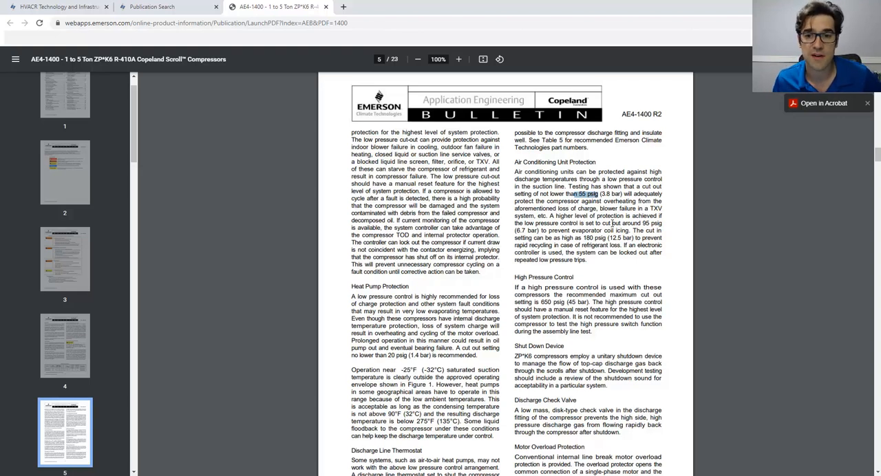
scroll(down, 3)
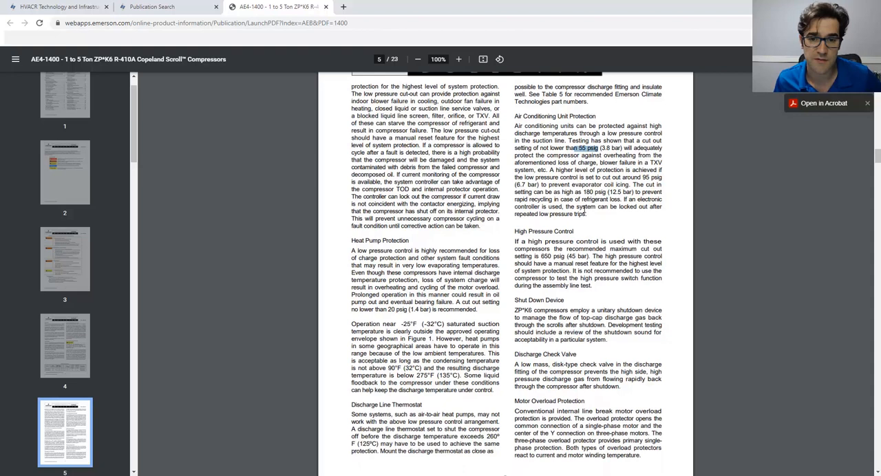
scroll(down, 3)
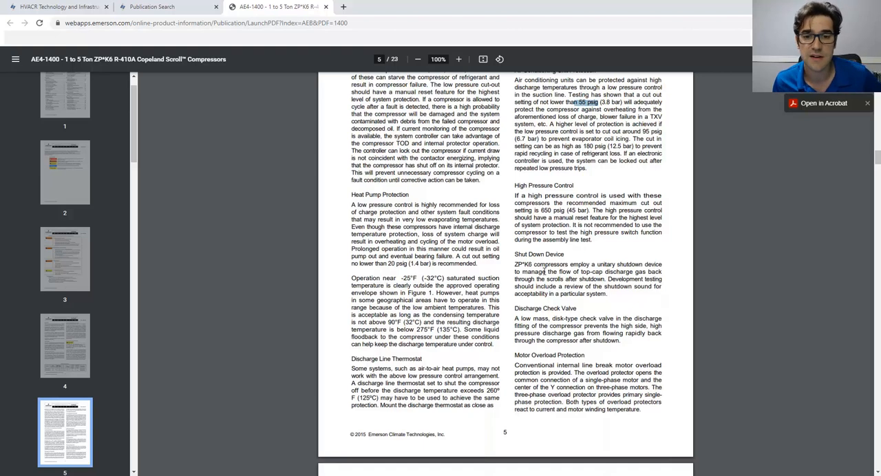
Finish page 5's shutdown device, check valve and motor overload sections and reach page 6's Operating Envelope.
scroll(down, 3)
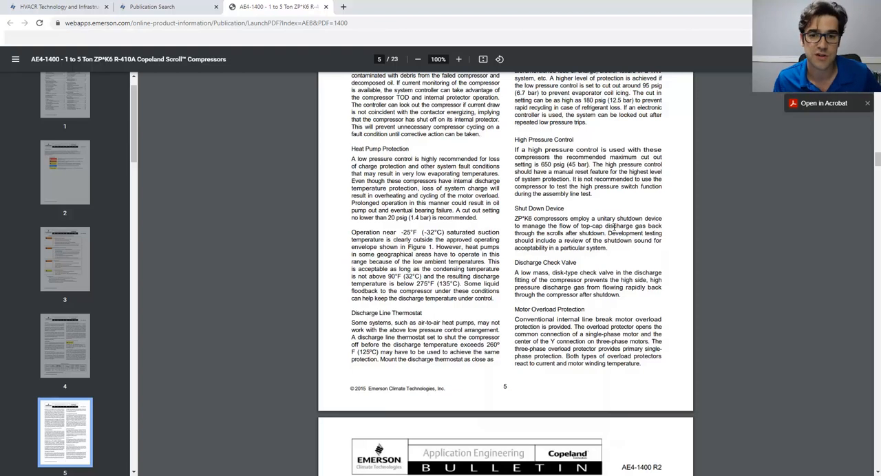
mouse_move(620, 267)
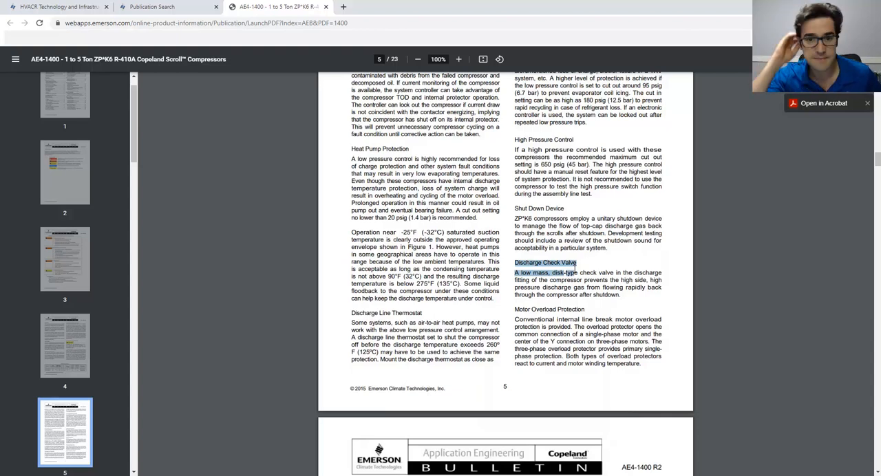
scroll(down, 3)
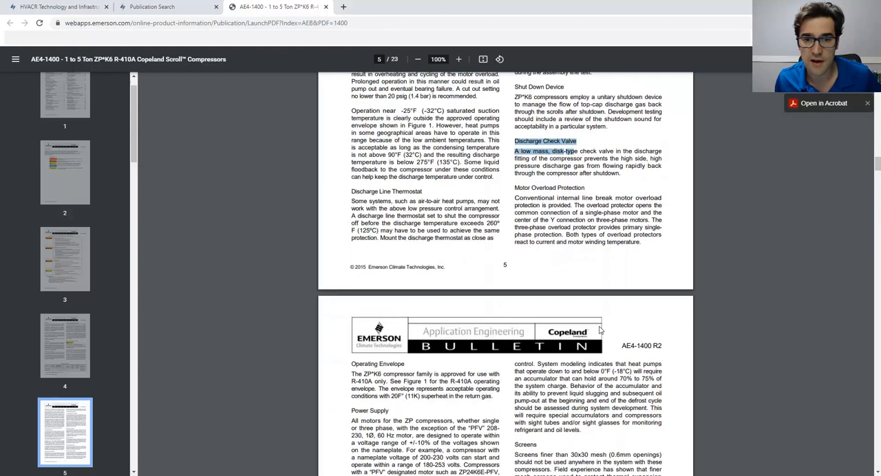
scroll(down, 3)
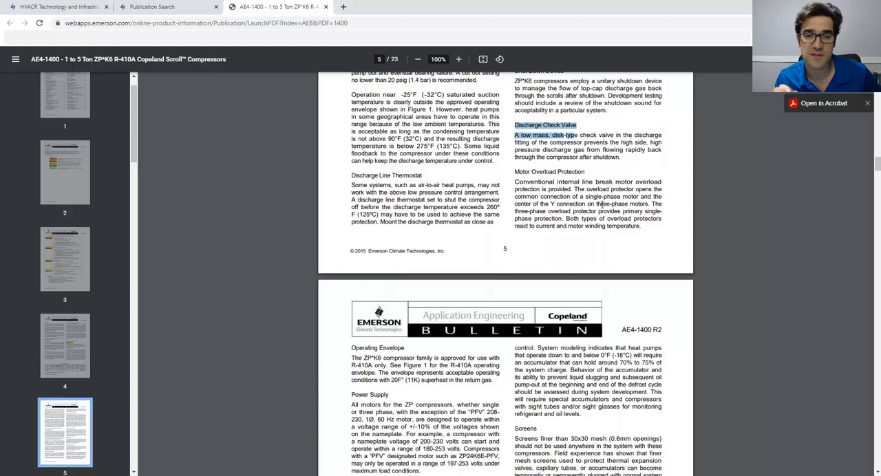
scroll(down, 3)
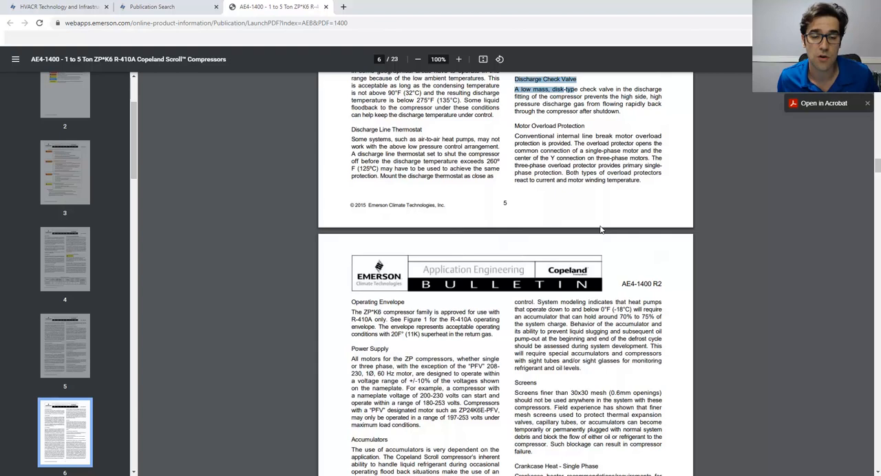
Read page 6 and page 7 on crankcase heat, reversing valves and oil type, reaching page 8.
scroll(down, 3)
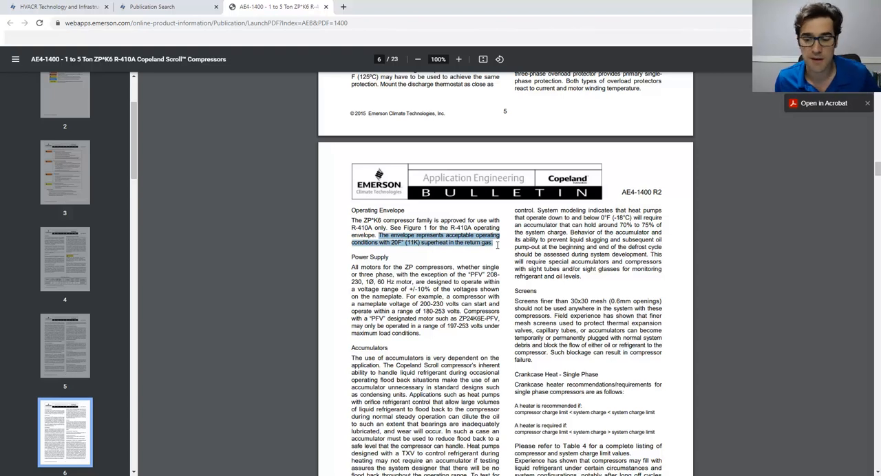
scroll(down, 3)
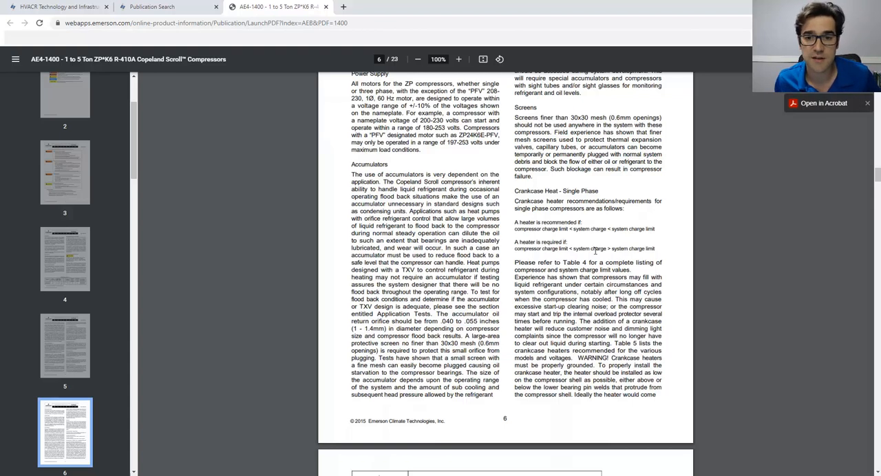
scroll(down, 3)
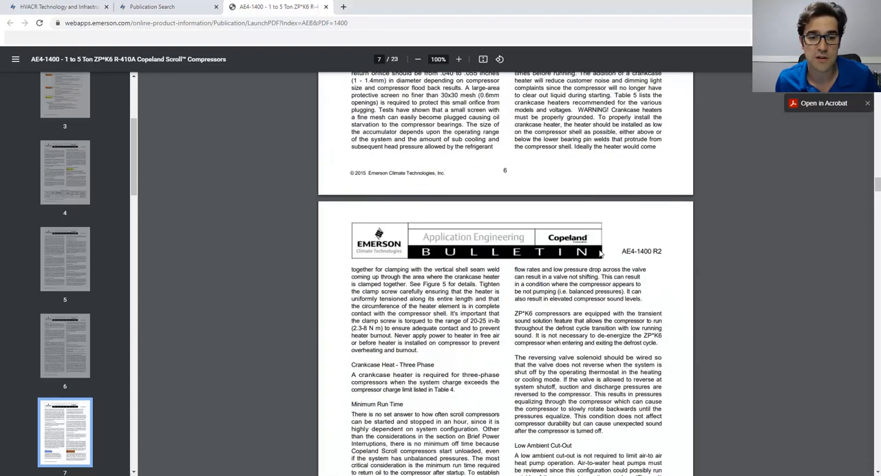
scroll(down, 3)
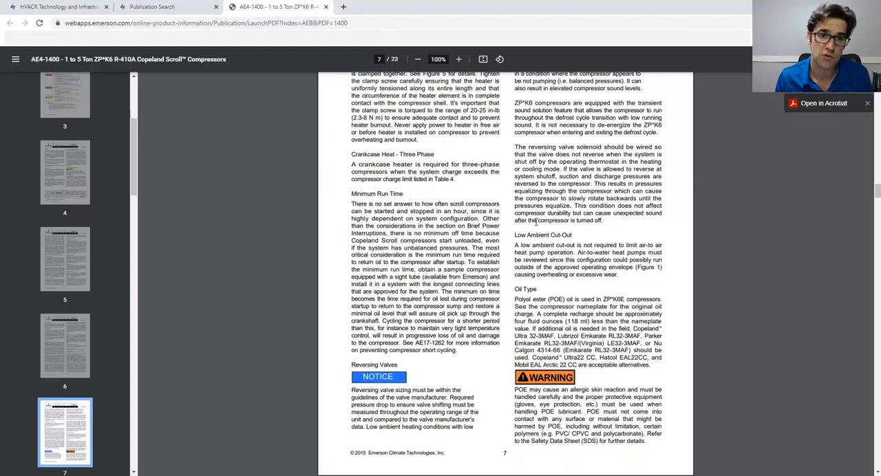
scroll(down, 3)
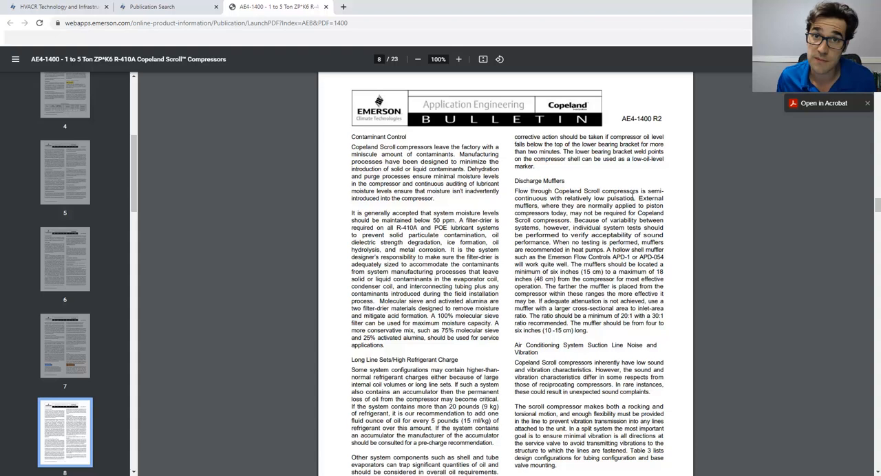
Scroll past page 8 to the top of page 9 on mounting parts and electrical connections.
scroll(down, 3)
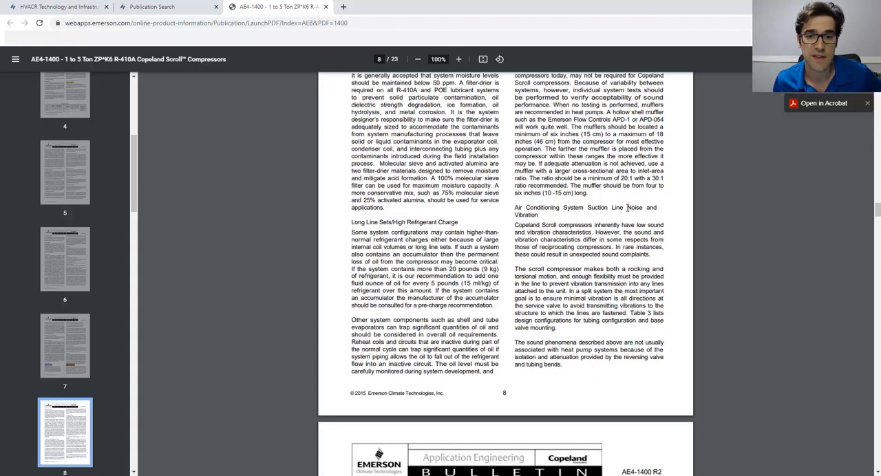
scroll(down, 3)
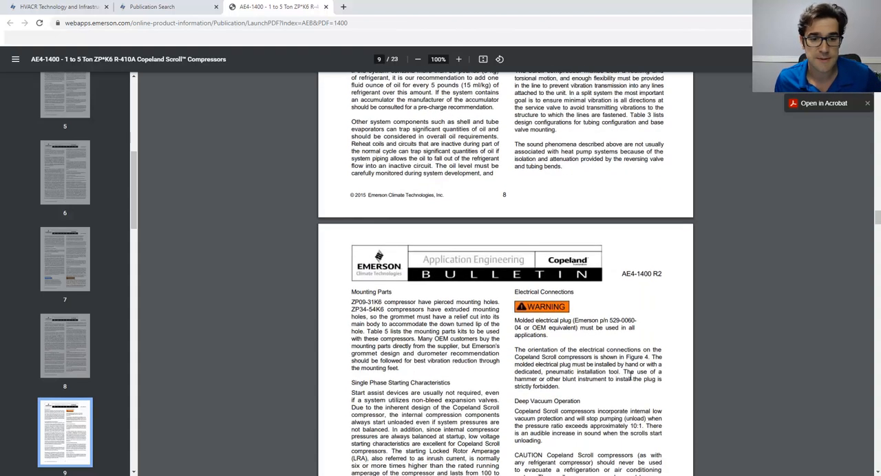
Page through pages 9 to 12 until page 13's Final Run Test and Service Procedures is at the top.
scroll(down, 3)
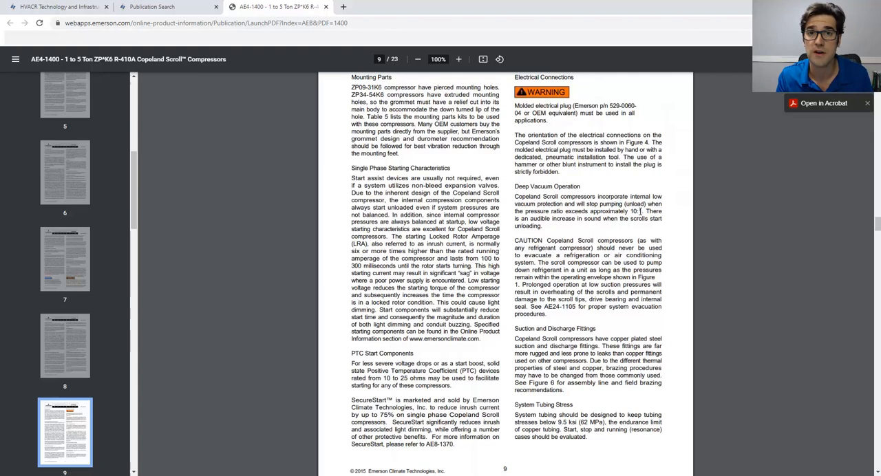
scroll(down, 3)
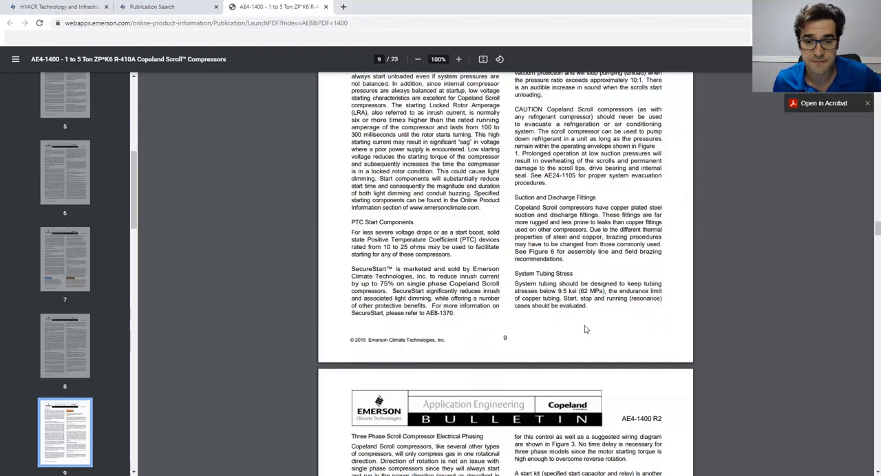
scroll(down, 3)
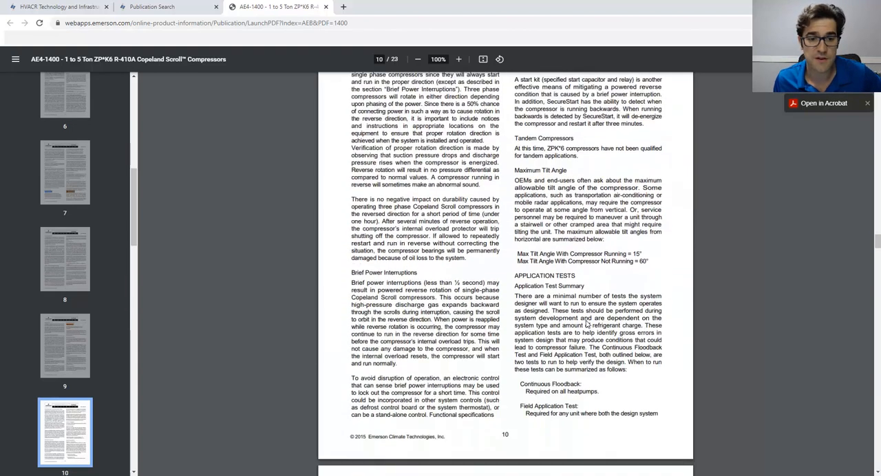
scroll(up, 3)
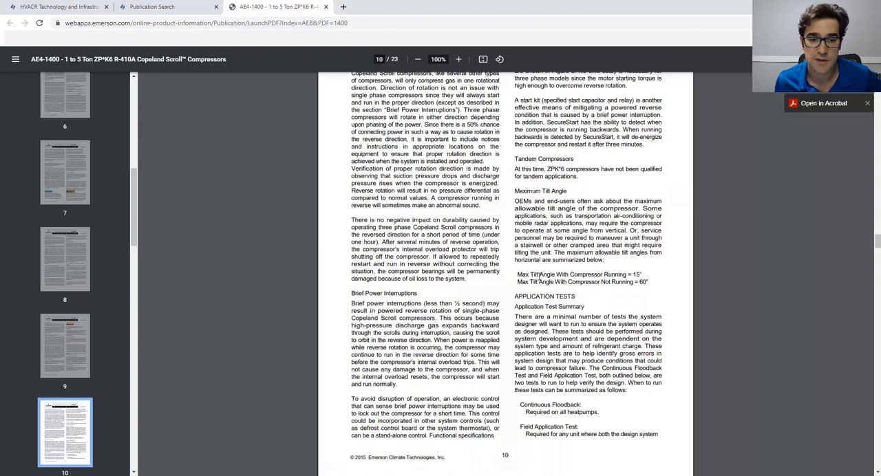
scroll(down, 3)
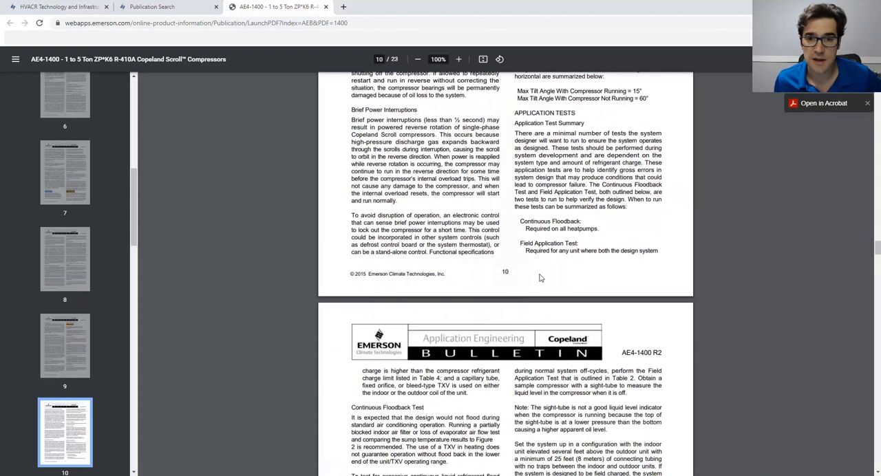
scroll(down, 3)
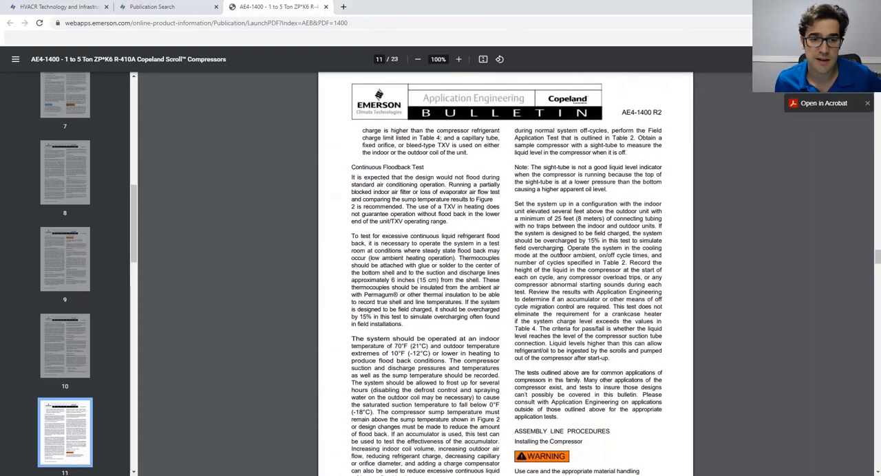
scroll(down, 3)
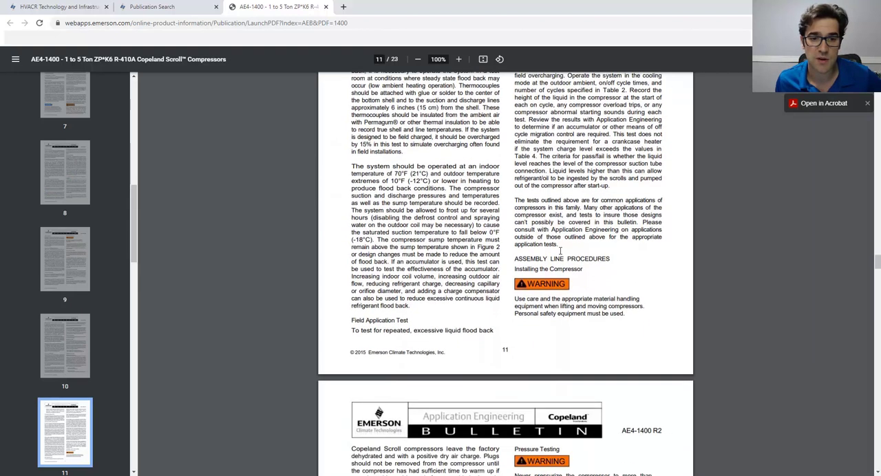
scroll(down, 3)
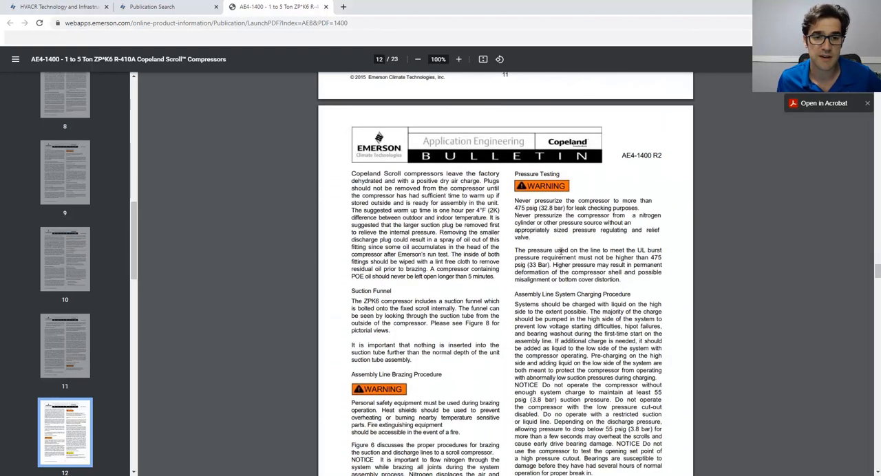
scroll(down, 3)
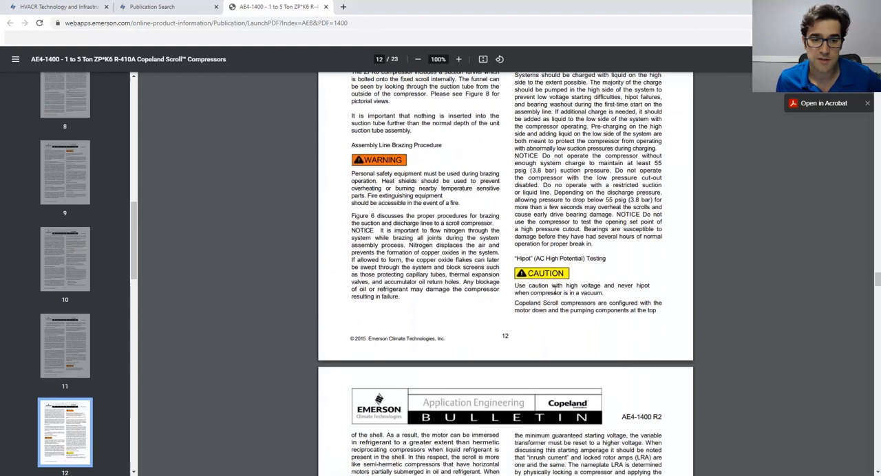
scroll(down, 3)
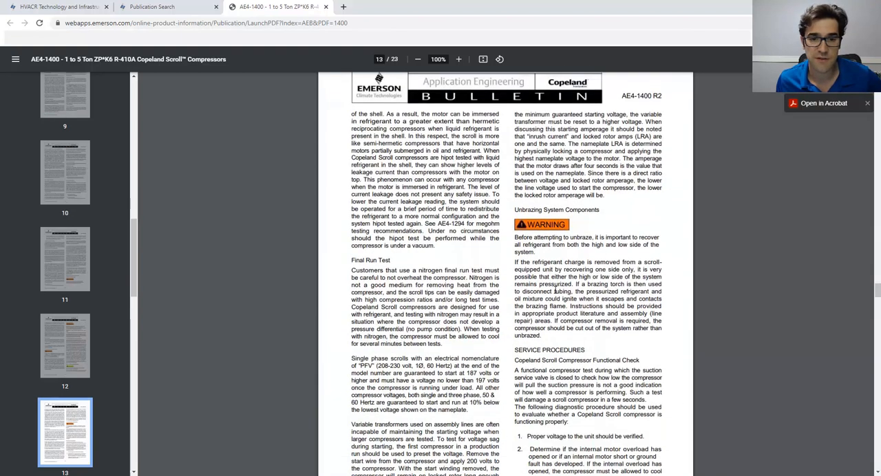
Read pages 13 and 14 and reach Figure 1, the R-410A Scroll Operating Envelope on page 15.
scroll(down, 3)
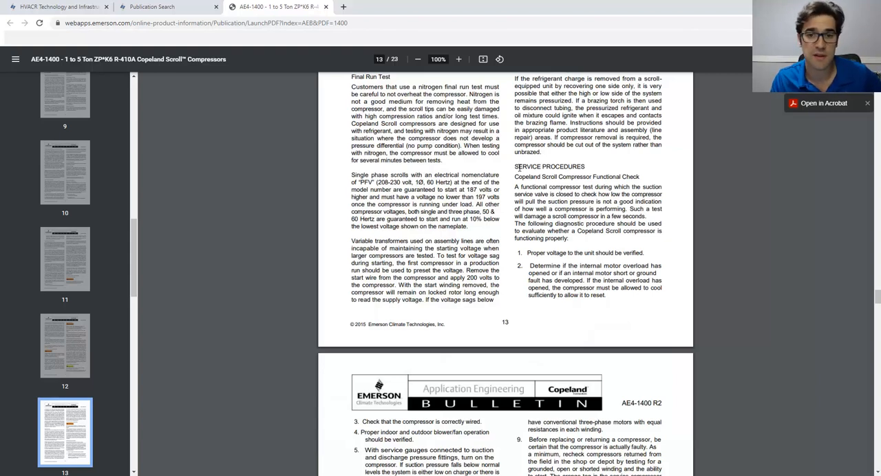
mouse_move(557, 254)
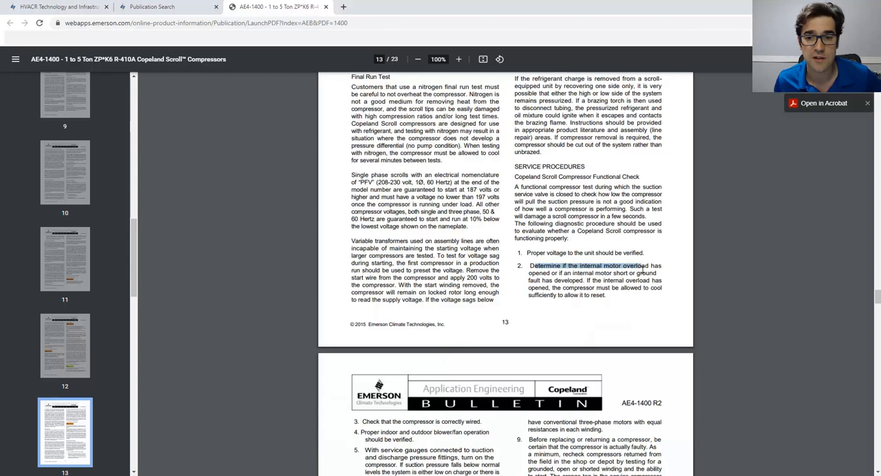
scroll(down, 3)
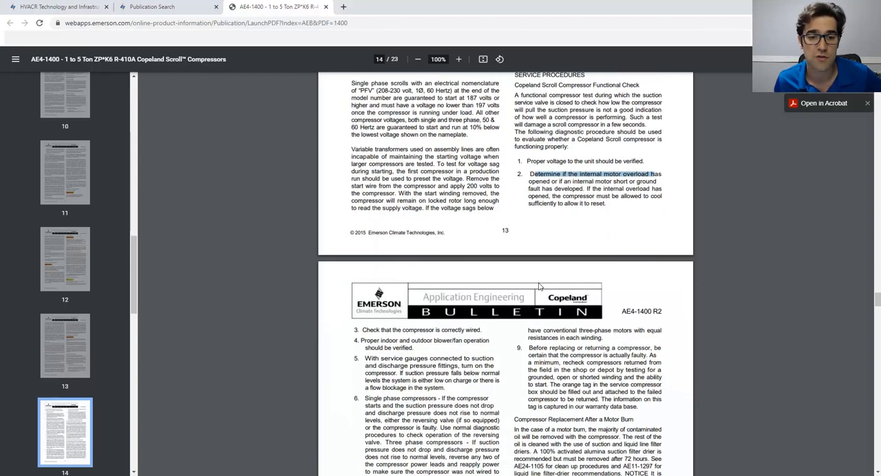
scroll(down, 3)
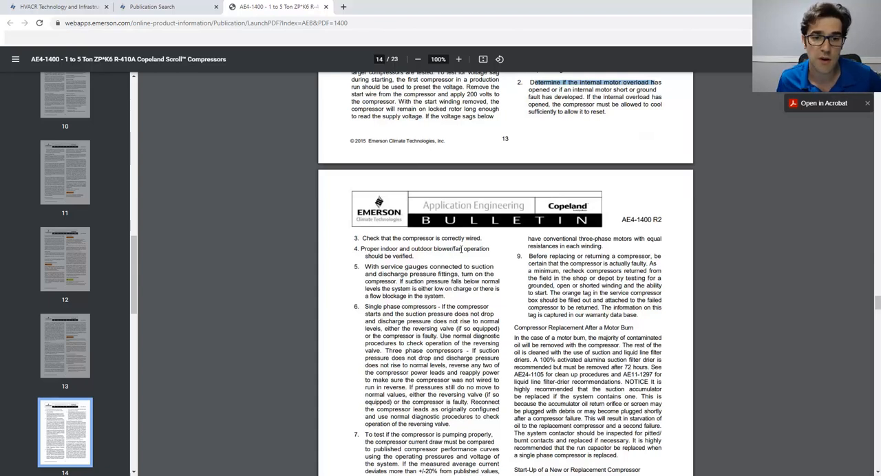
mouse_move(457, 271)
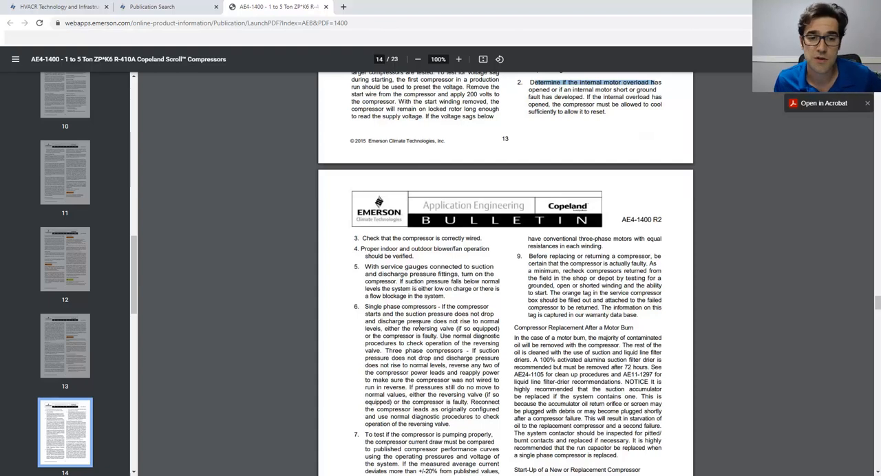
scroll(down, 3)
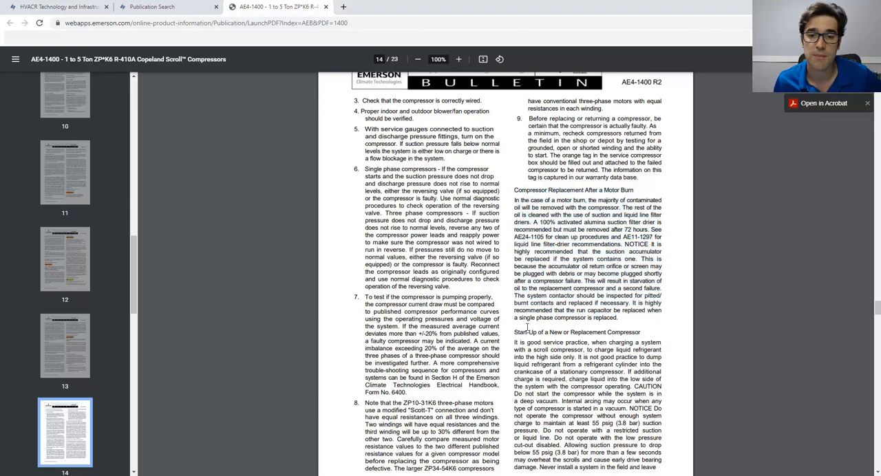
scroll(down, 3)
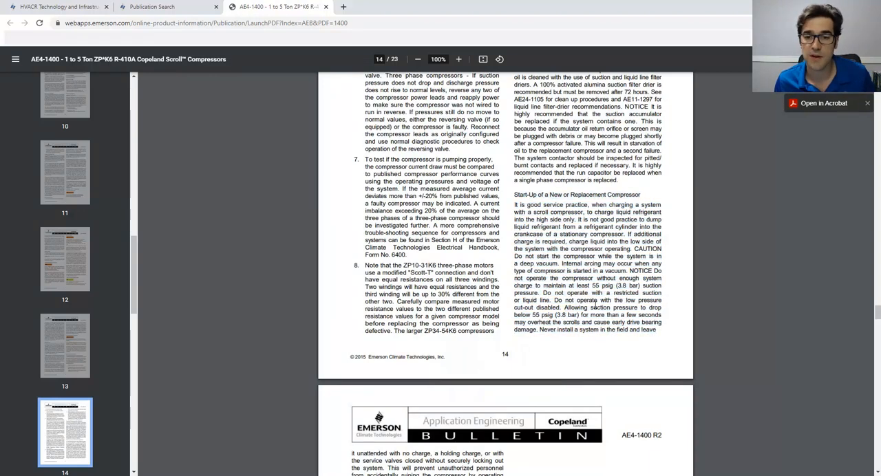
drag(564, 308, 661, 315)
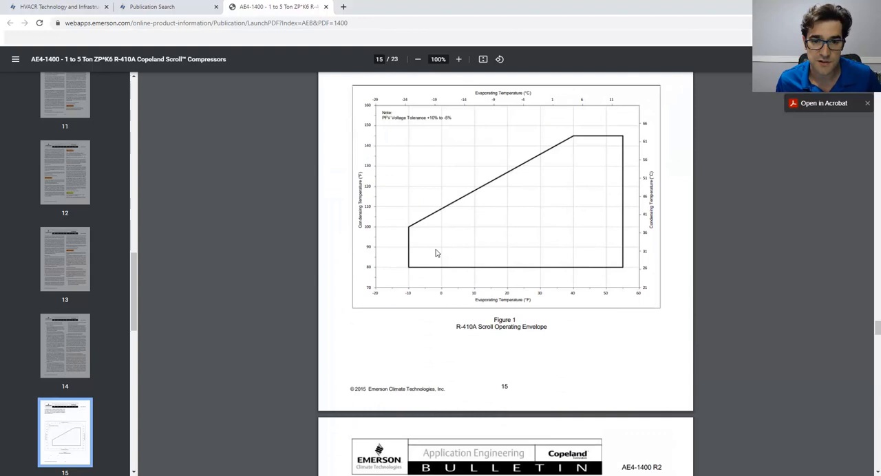
Scroll past page 16's oil dilution chart and page 17's wiring figures to page 18's crankcase heater figure.
scroll(down, 3)
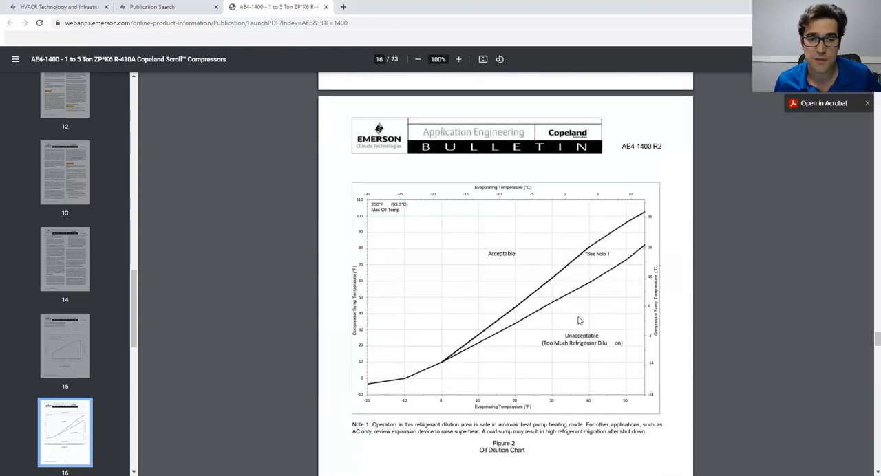
mouse_move(479, 256)
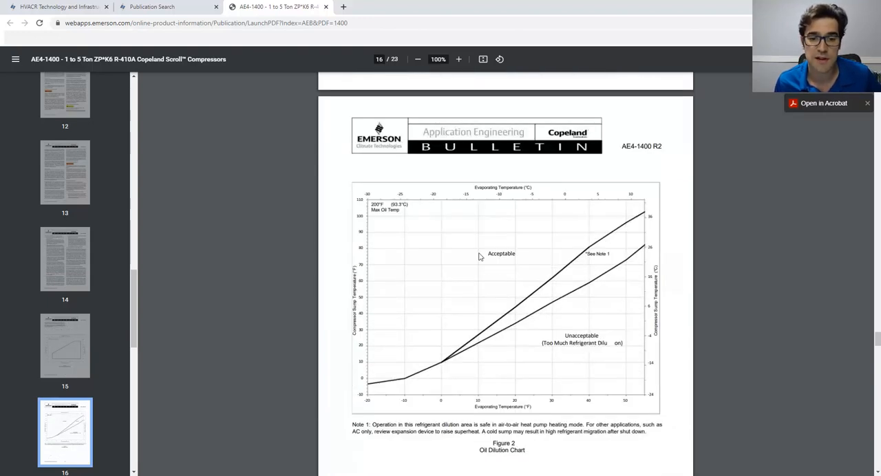
mouse_move(570, 320)
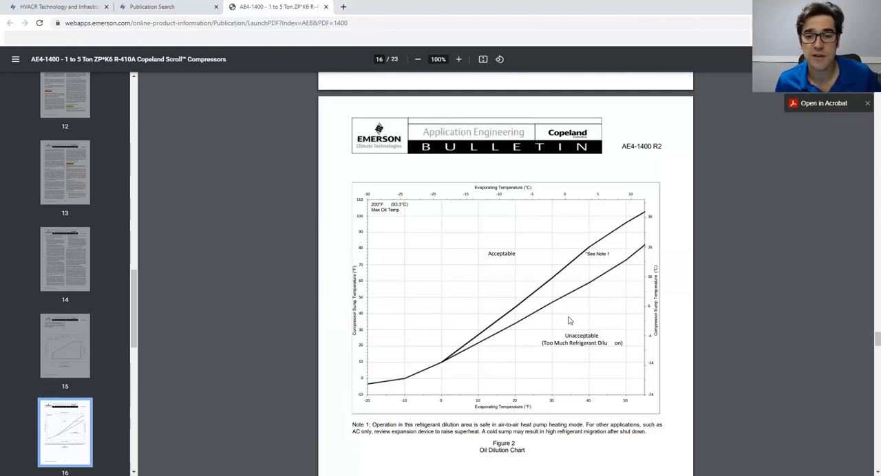
mouse_move(557, 327)
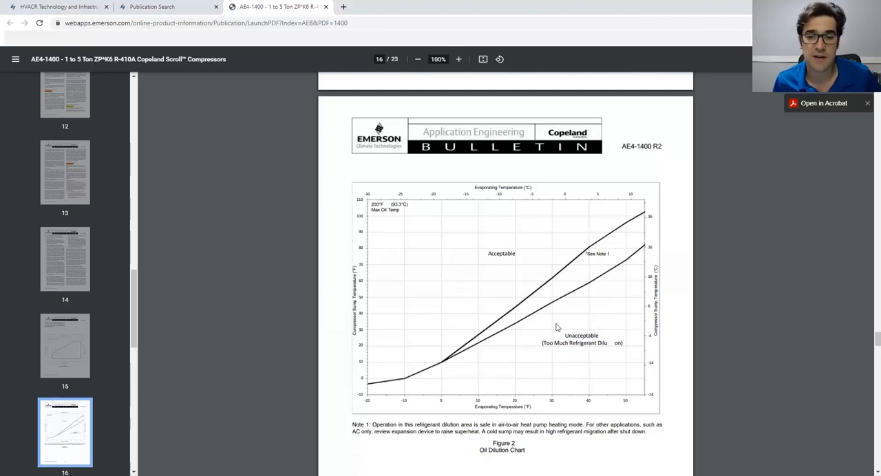
scroll(down, 3)
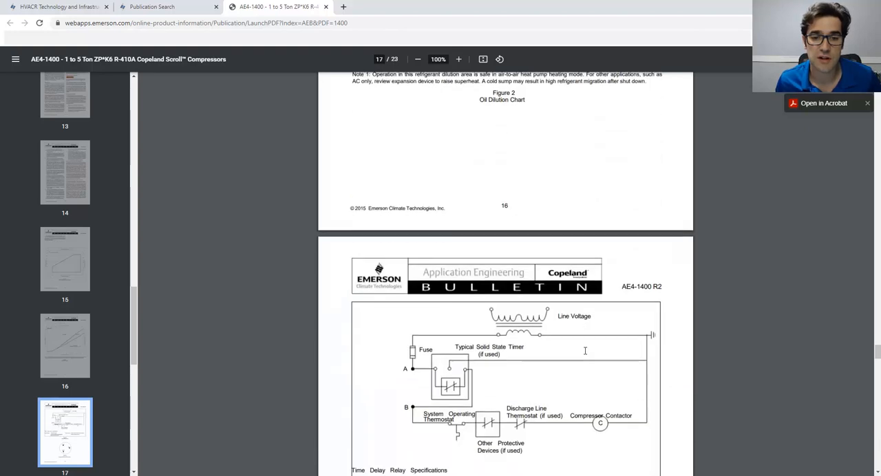
scroll(down, 3)
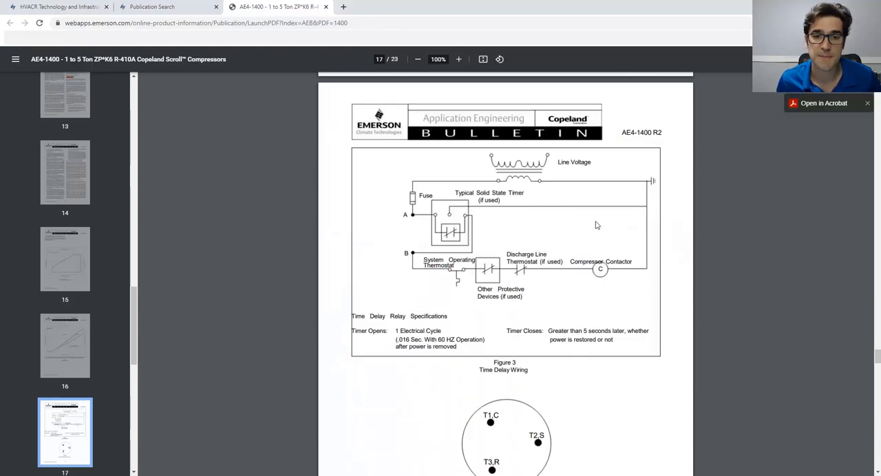
mouse_move(577, 238)
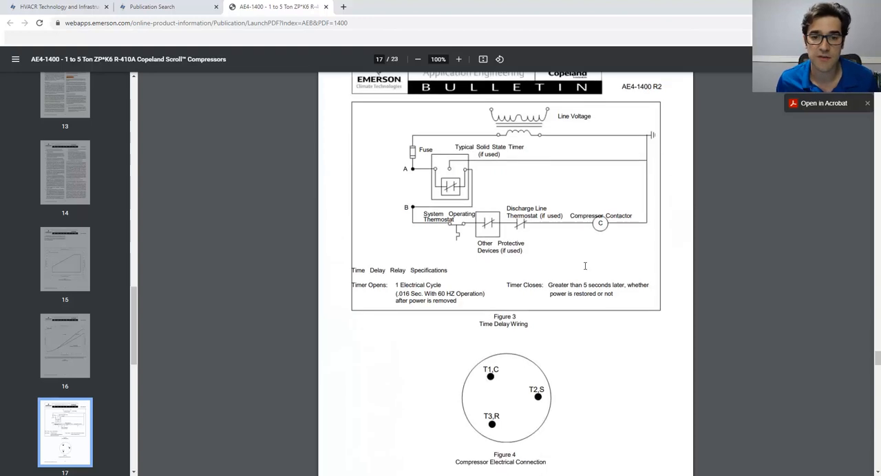
scroll(down, 3)
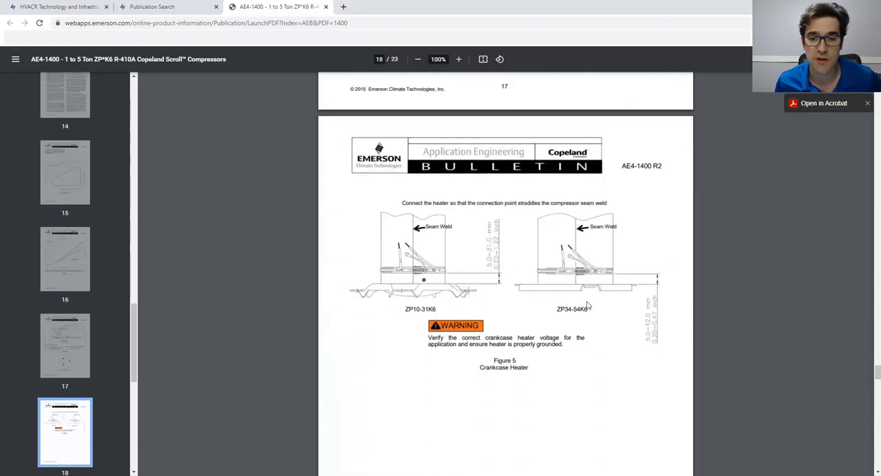
Scroll past pages 19–21 on brazing, scroll and suction funnel until page 22's Tables 2–4 show.
scroll(up, 3)
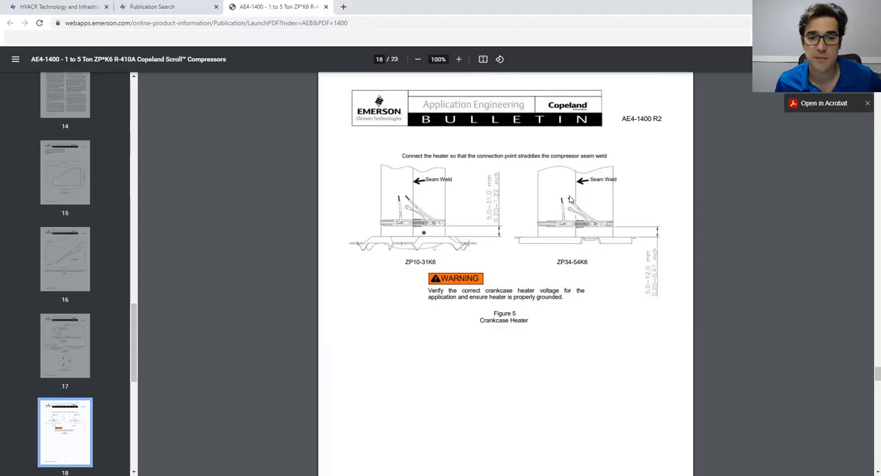
mouse_move(482, 237)
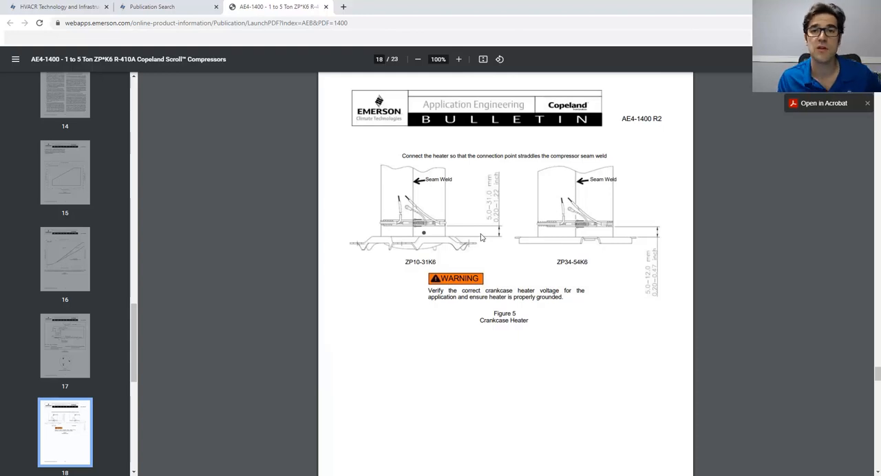
mouse_move(497, 227)
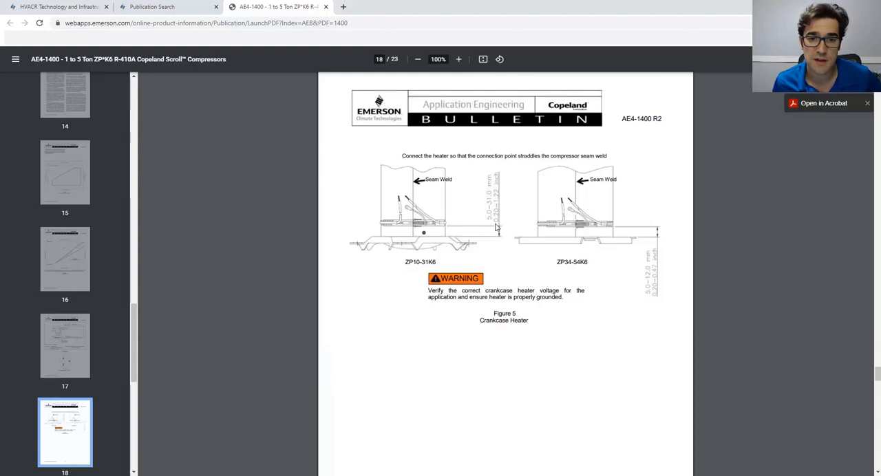
mouse_move(517, 238)
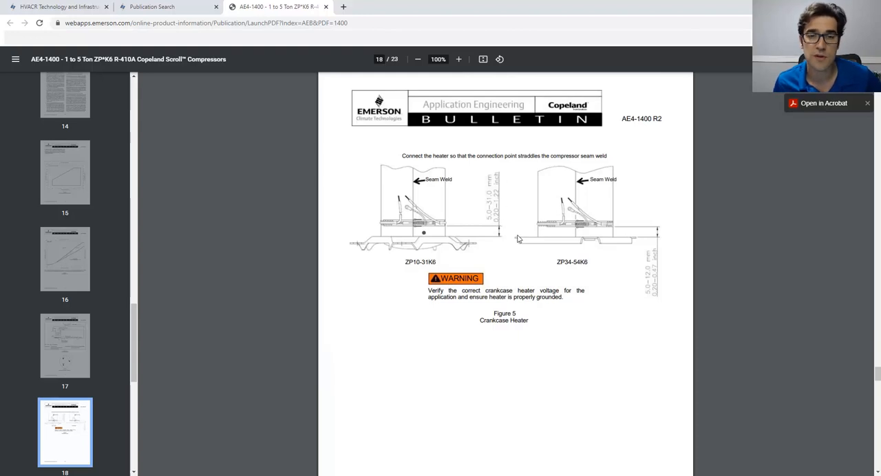
scroll(down, 3)
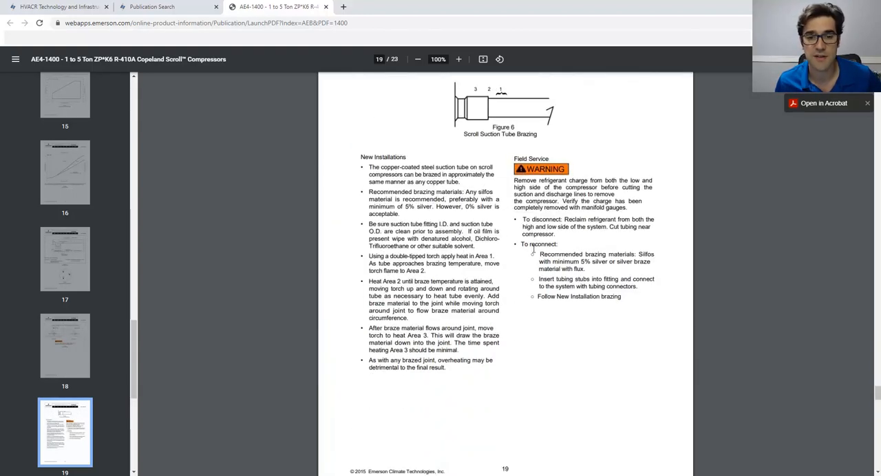
scroll(down, 3)
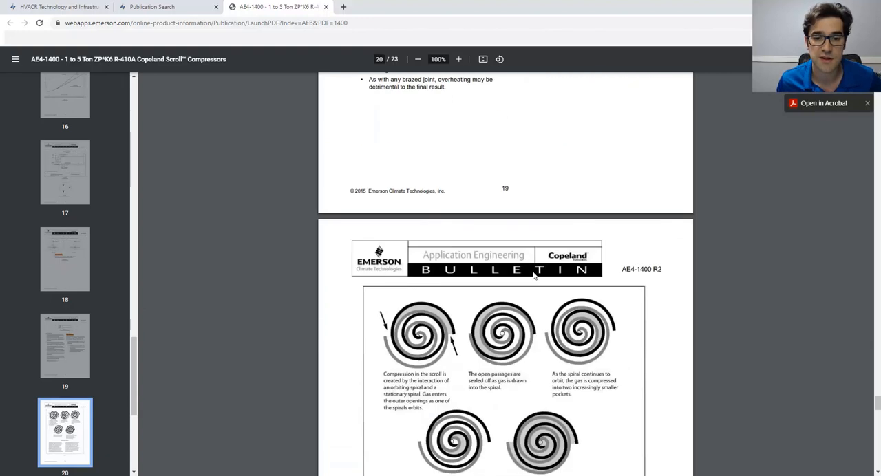
scroll(down, 3)
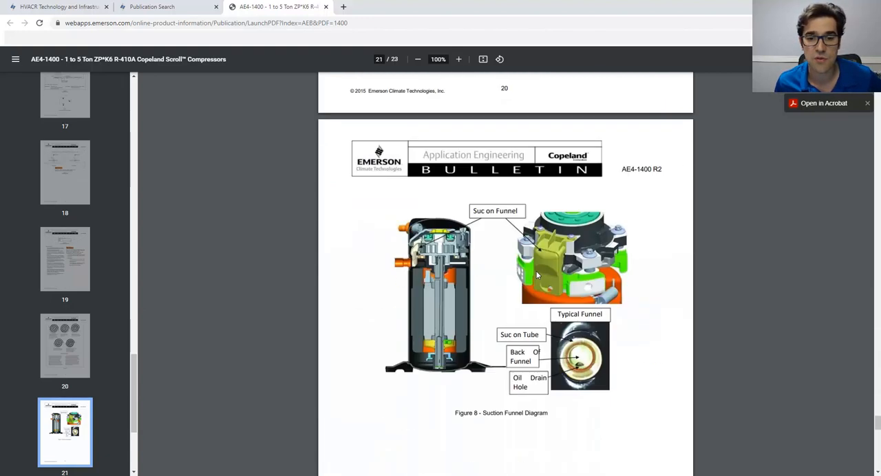
scroll(down, 3)
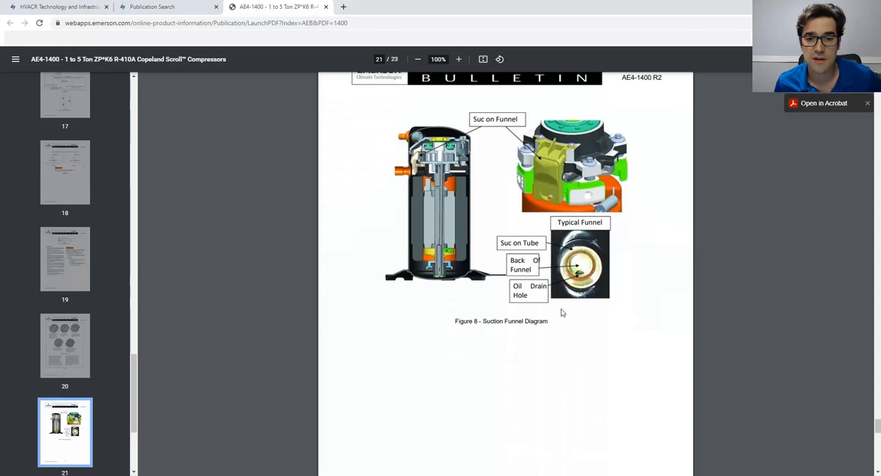
mouse_move(597, 303)
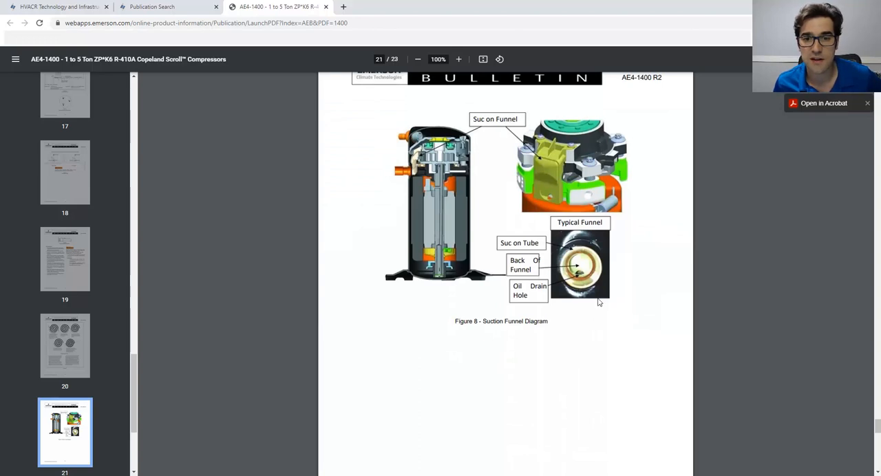
scroll(down, 3)
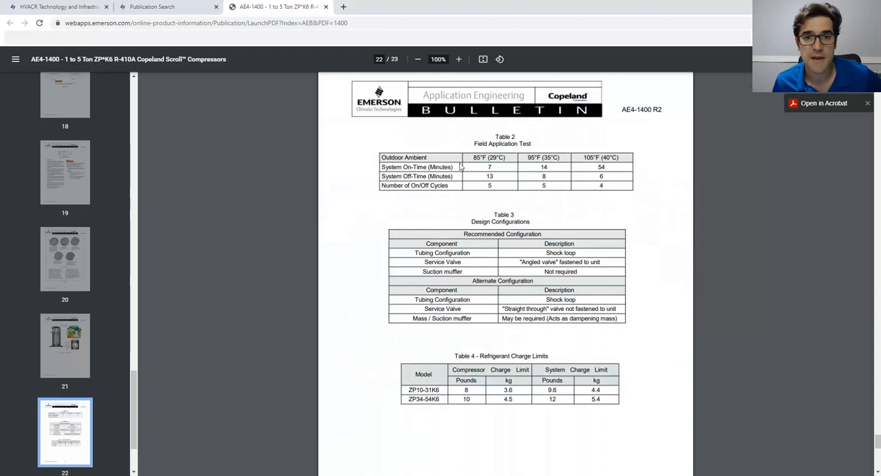
mouse_move(503, 176)
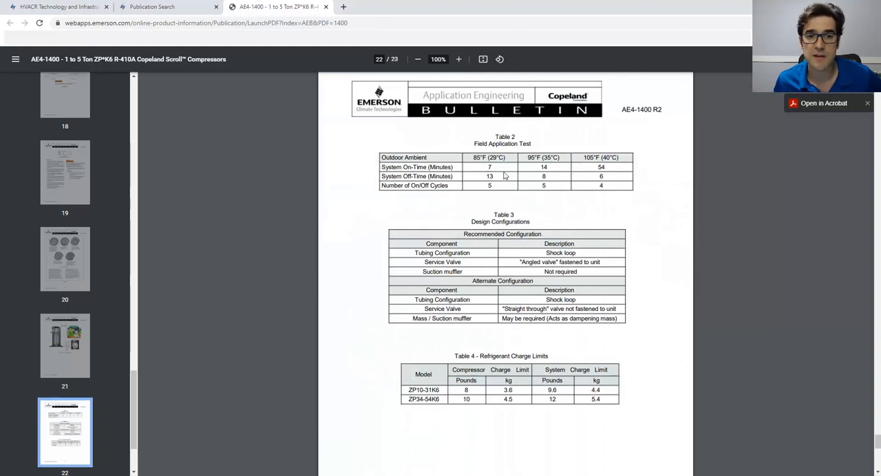
mouse_move(487, 184)
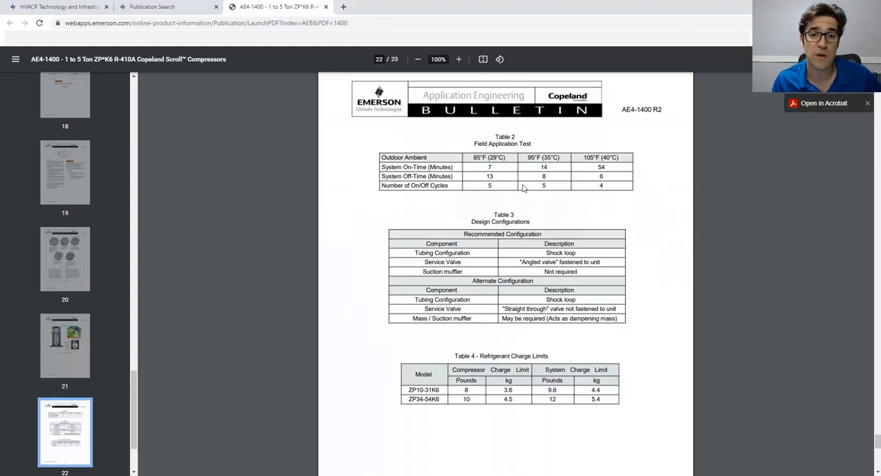
mouse_move(547, 227)
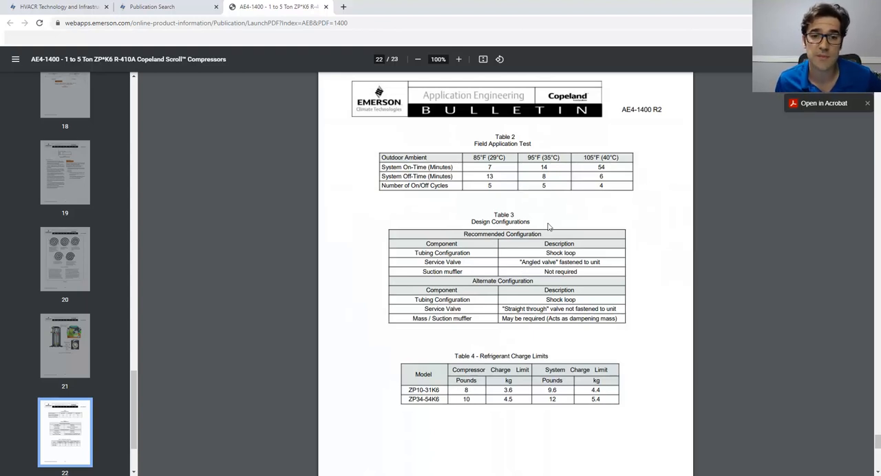
mouse_move(554, 254)
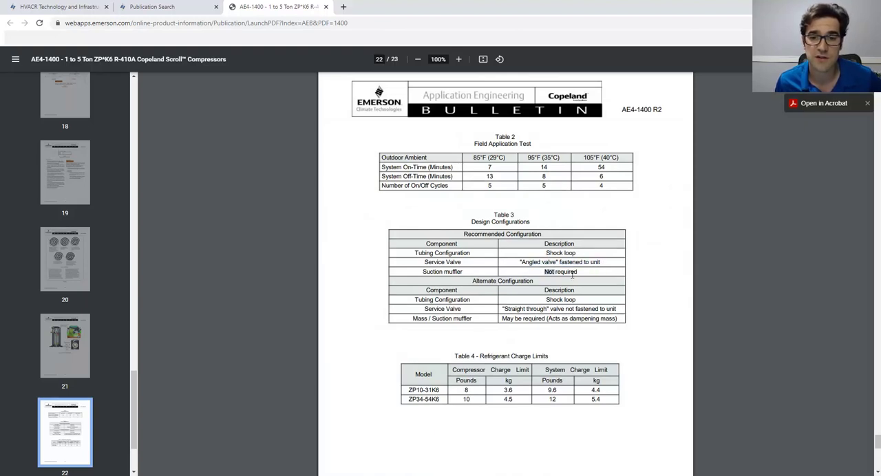
Scroll past page 22 until page 23's full Table 5 – Compressor Accessories is visible.
scroll(down, 3)
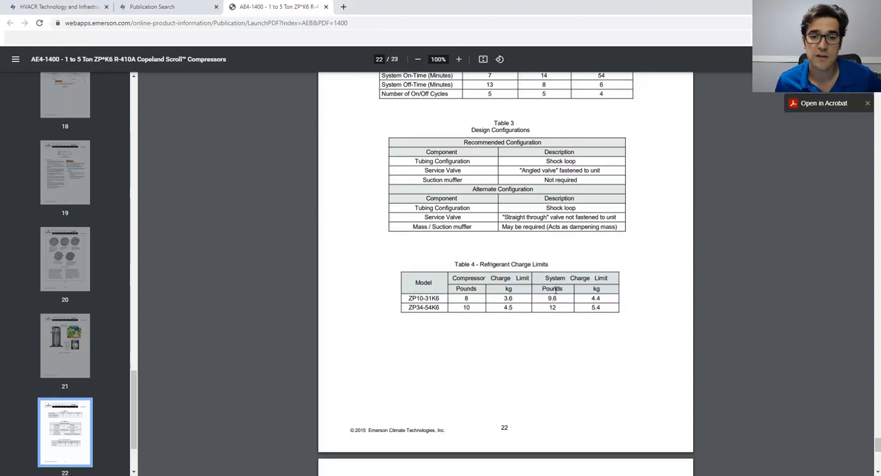
scroll(down, 3)
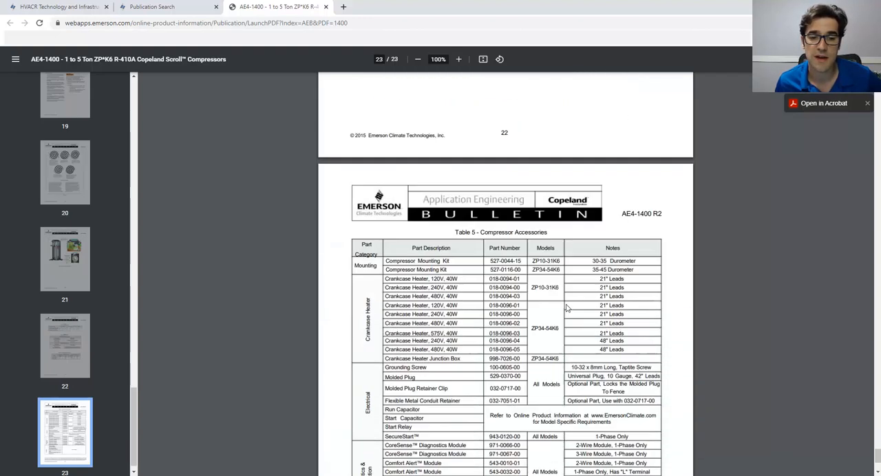
scroll(down, 3)
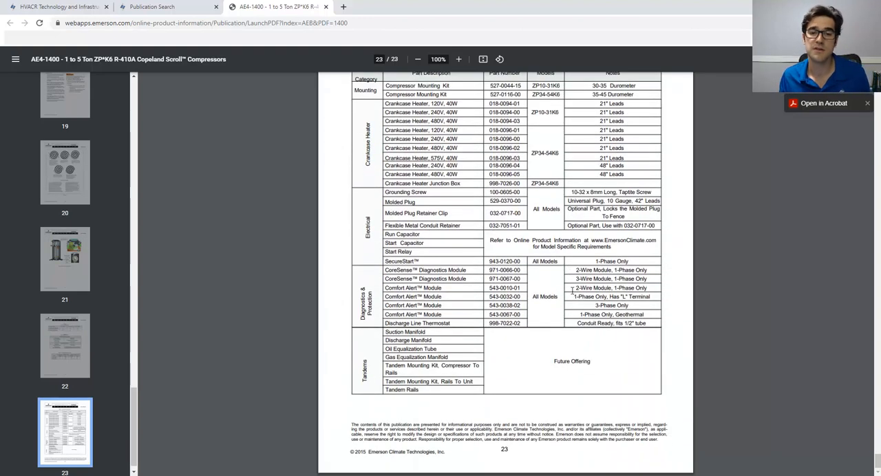